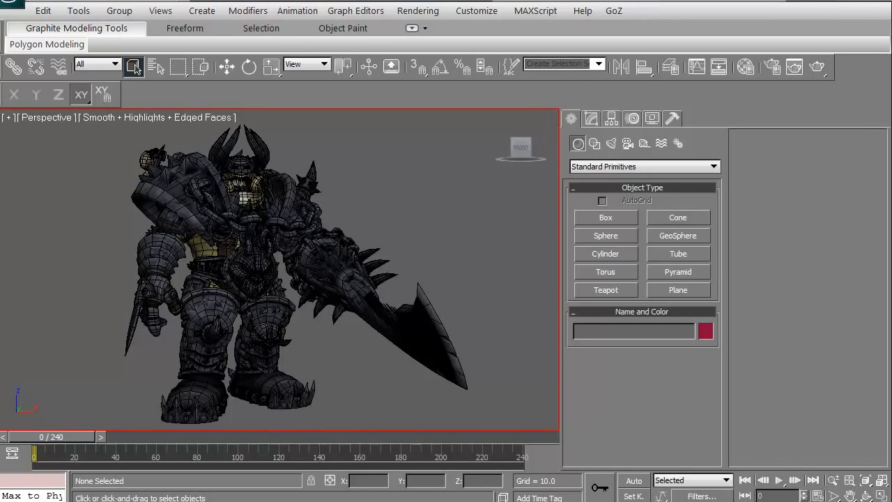
pyautogui.moveTo(361, 418)
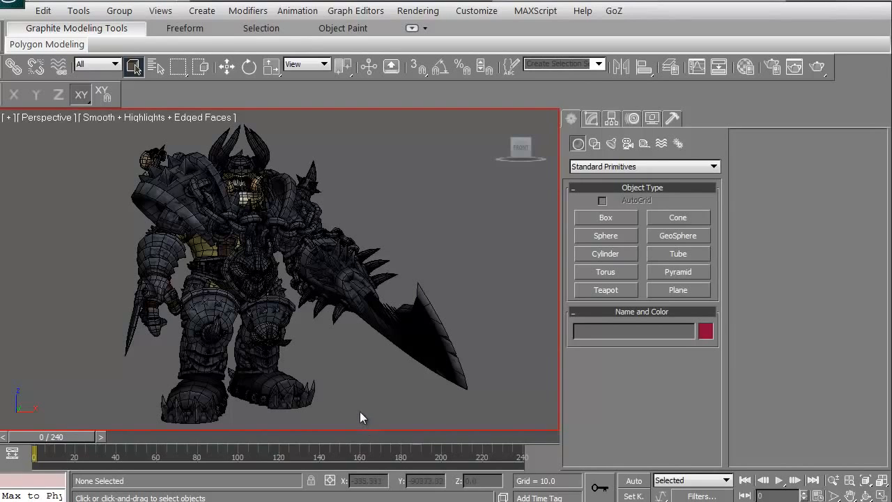
pyautogui.moveTo(363, 389)
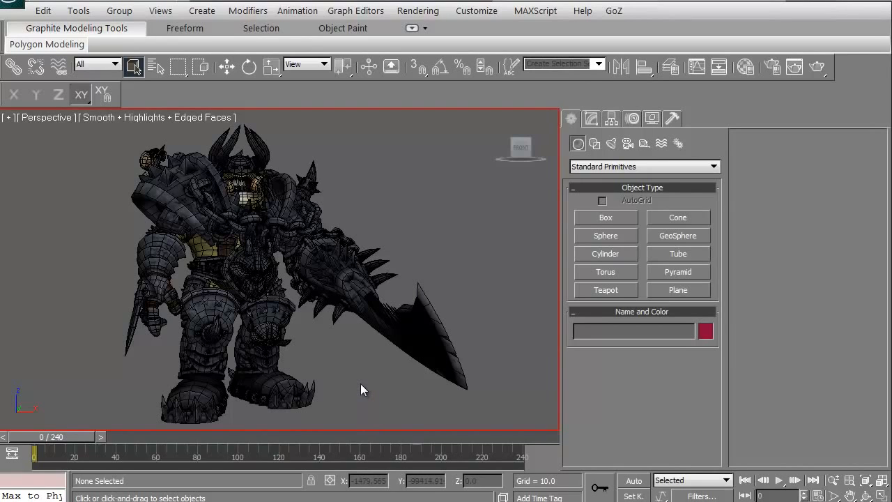
pyautogui.moveTo(330, 355)
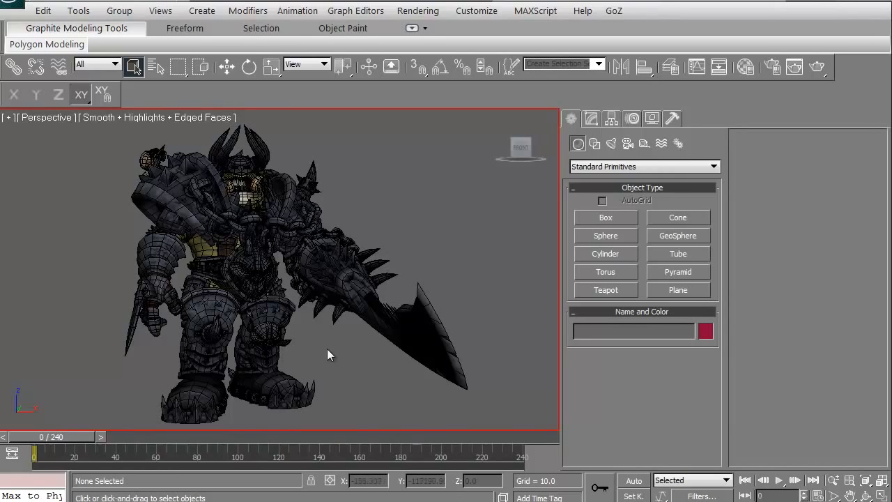
pyautogui.moveTo(341, 364)
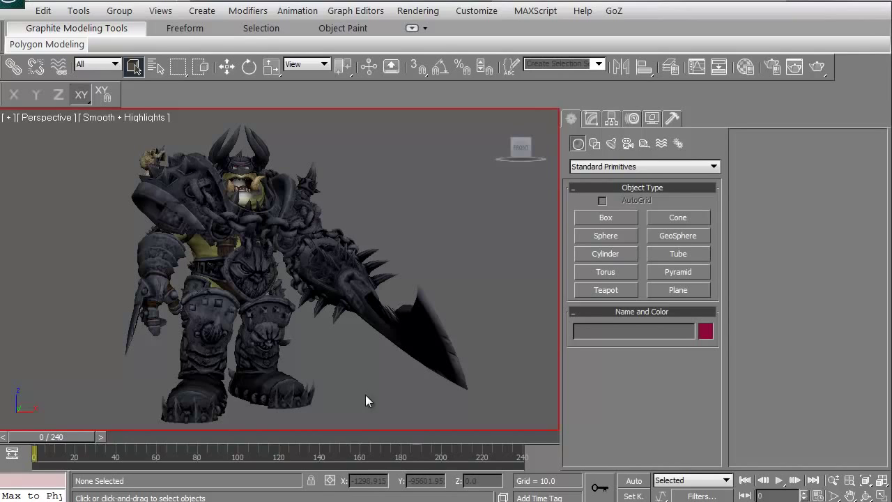
pyautogui.moveTo(241, 214)
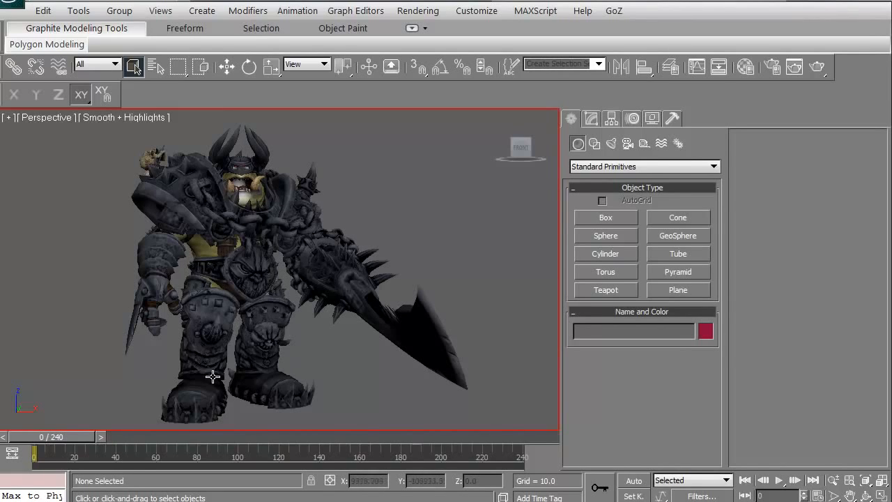
pyautogui.moveTo(257, 160)
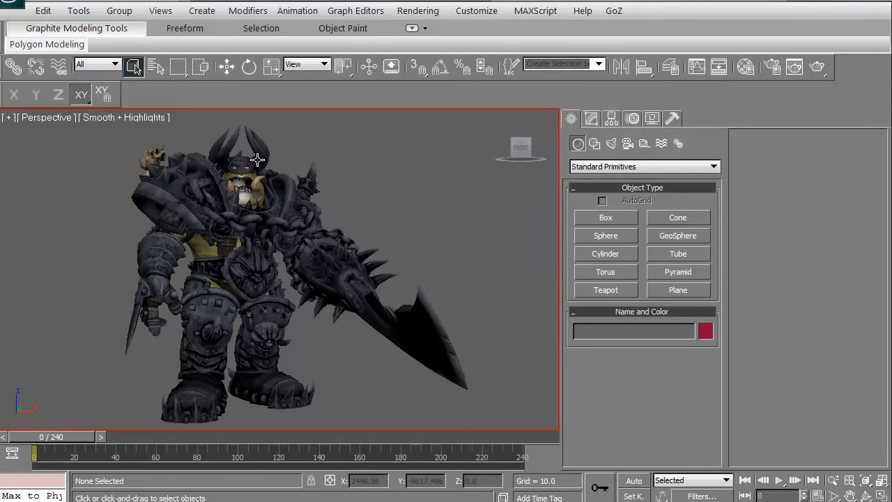
# Select the helmet, turn Edged Faces back on with F4, then clear the weapon selection
pyautogui.click(255, 160)
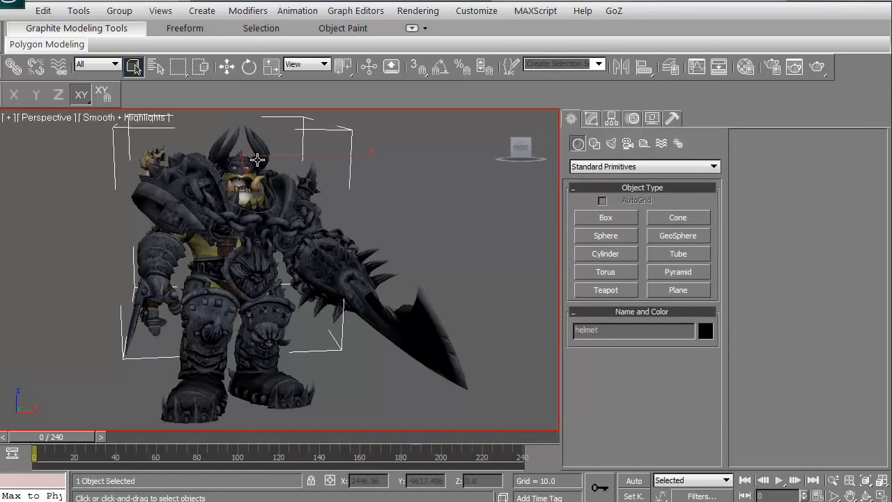
pyautogui.press('F4')
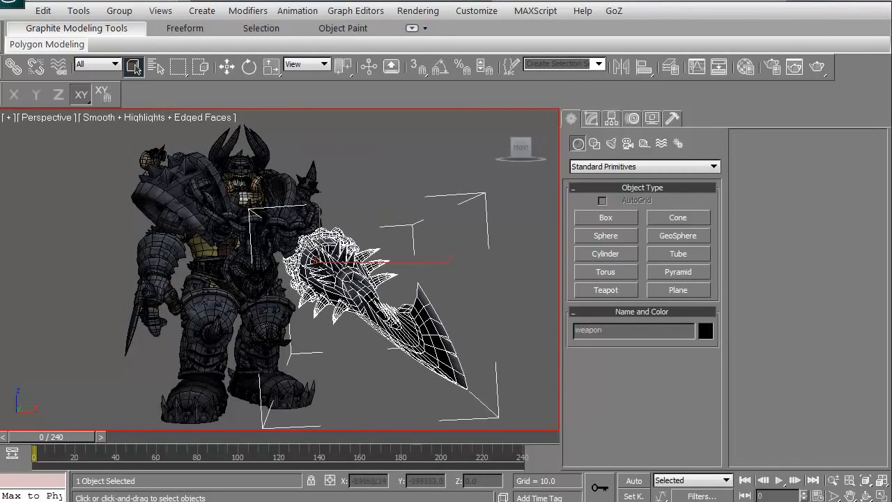
pyautogui.click(110, 364)
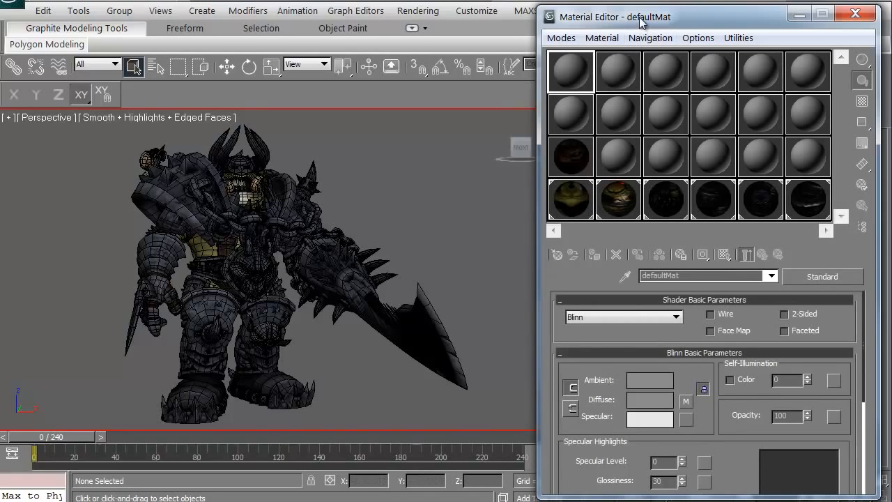
# Shift the Material Editor window slightly left beside the orc
pyautogui.moveTo(641, 17); pyautogui.dragTo(622, 16)
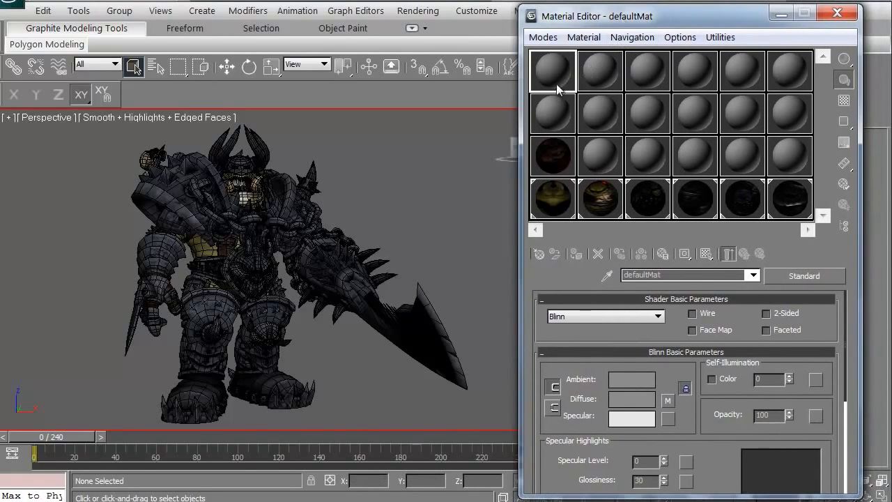
pyautogui.moveTo(647, 199)
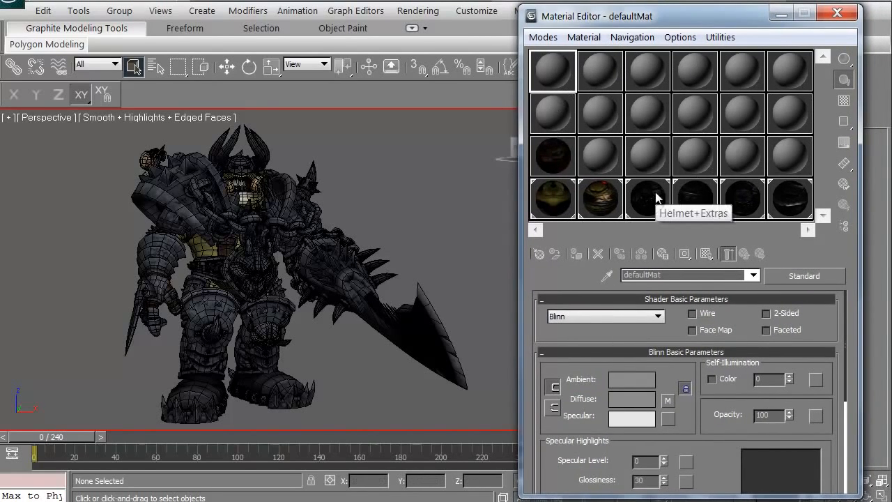
pyautogui.moveTo(799, 126)
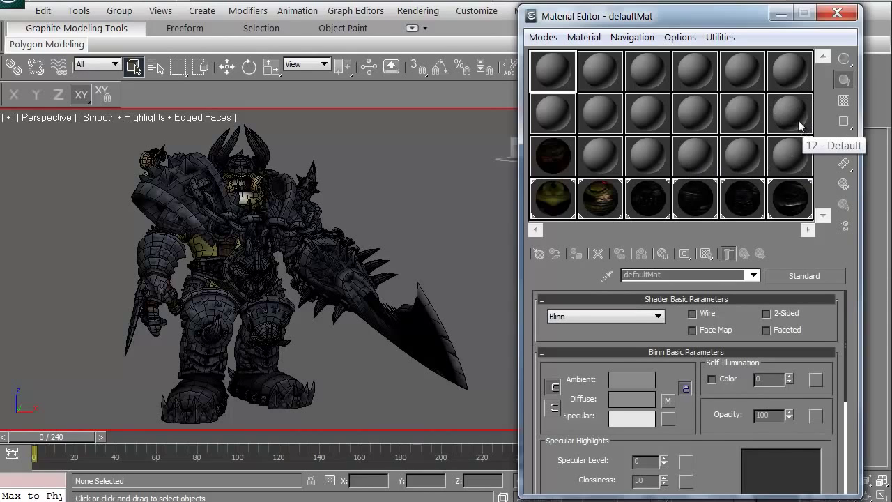
pyautogui.moveTo(788, 91)
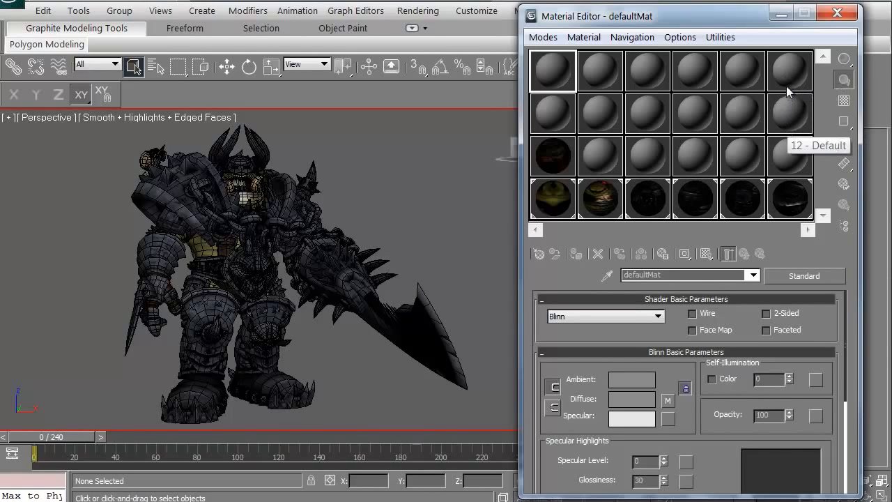
pyautogui.moveTo(550, 207)
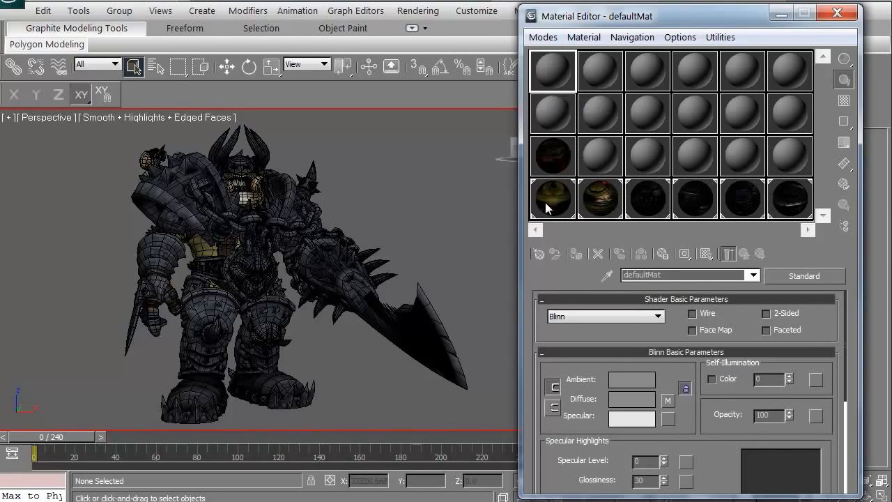
pyautogui.moveTo(784, 205)
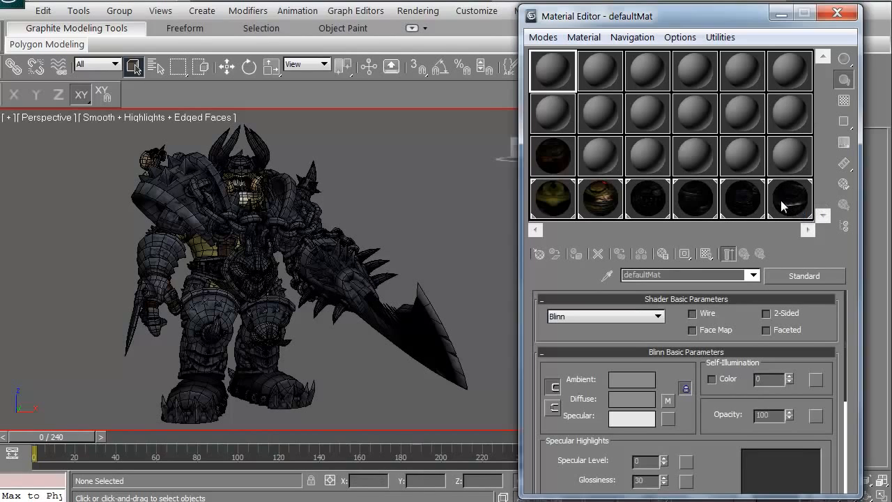
pyautogui.moveTo(785, 155)
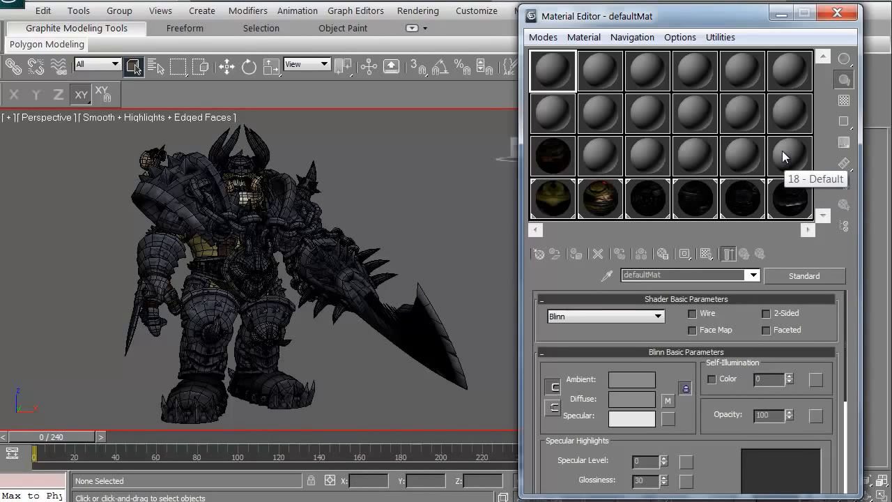
pyautogui.moveTo(741, 77)
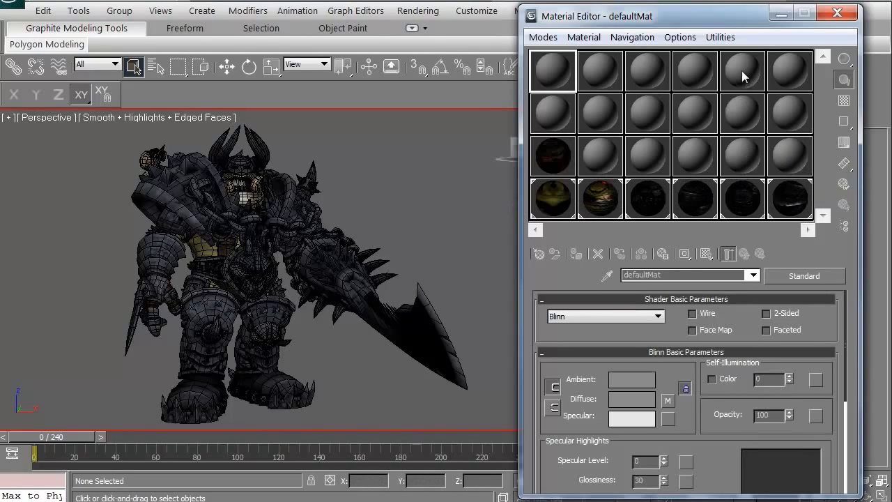
pyautogui.moveTo(786, 156)
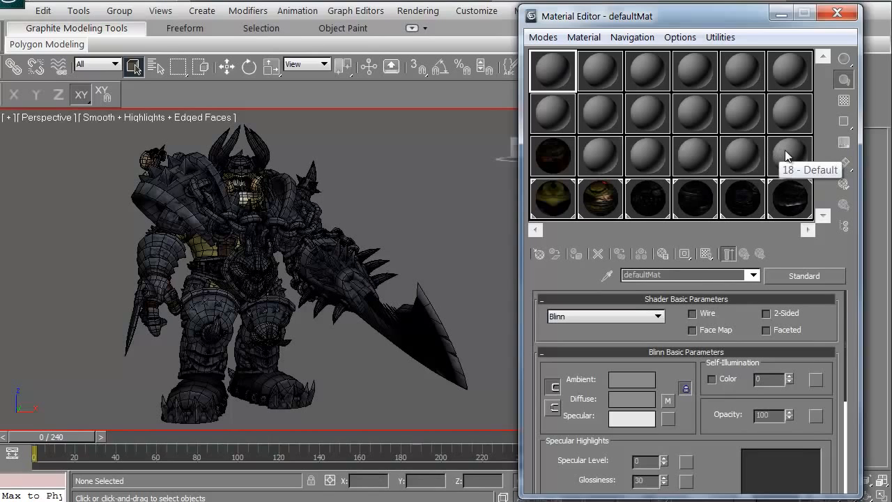
# Make material 18 active and cycle Sample Windows through 3 X 2 and 5 X 3 back to 6 X 4
pyautogui.click(789, 156)
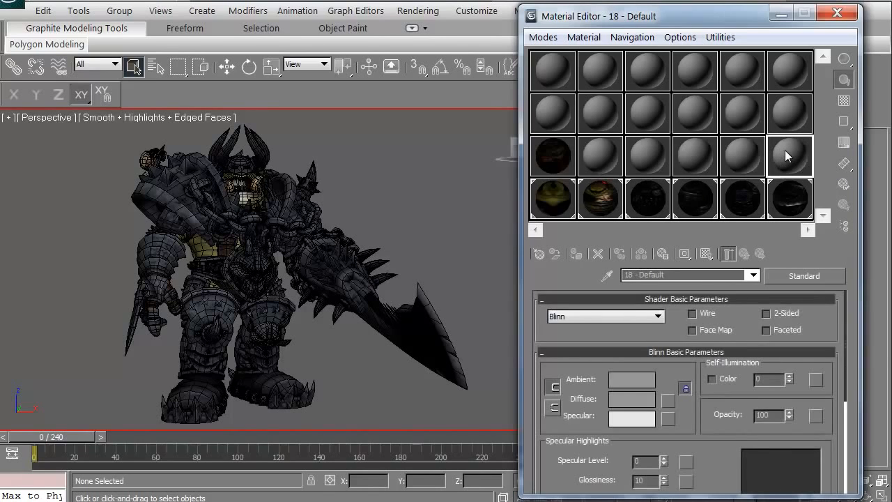
pyautogui.rightClick(787, 156)
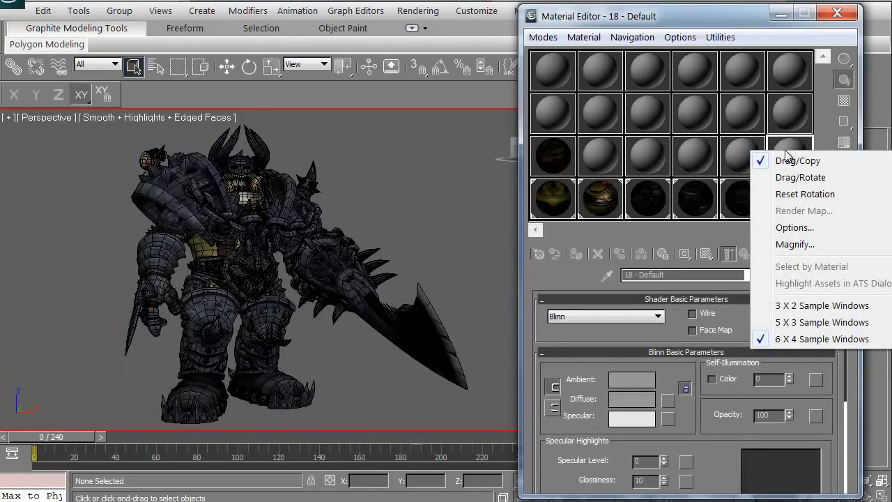
pyautogui.moveTo(815, 305)
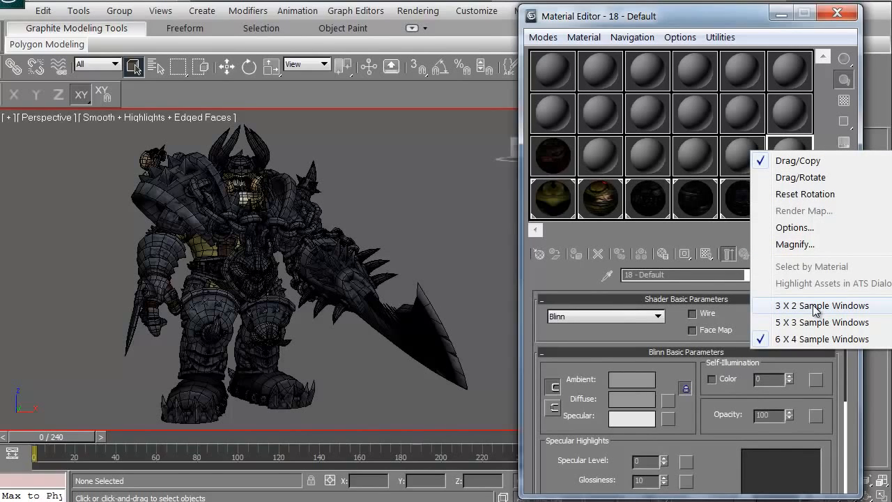
pyautogui.click(808, 305)
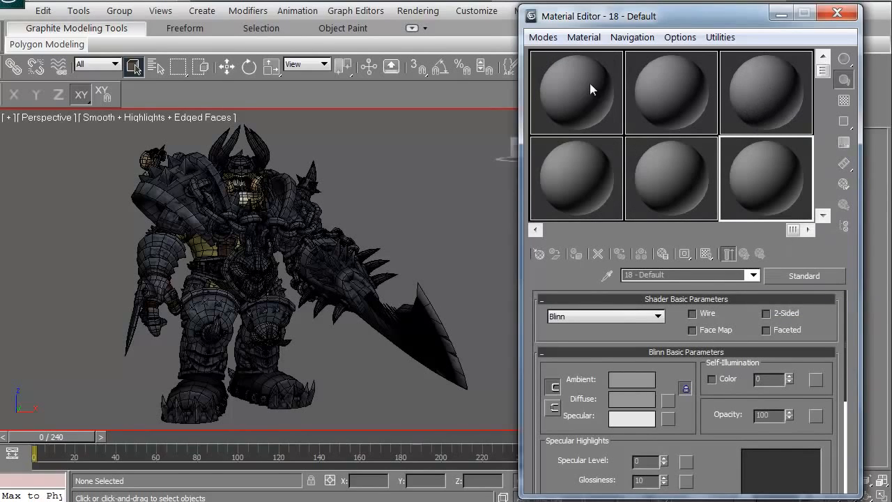
pyautogui.rightClick(765, 177)
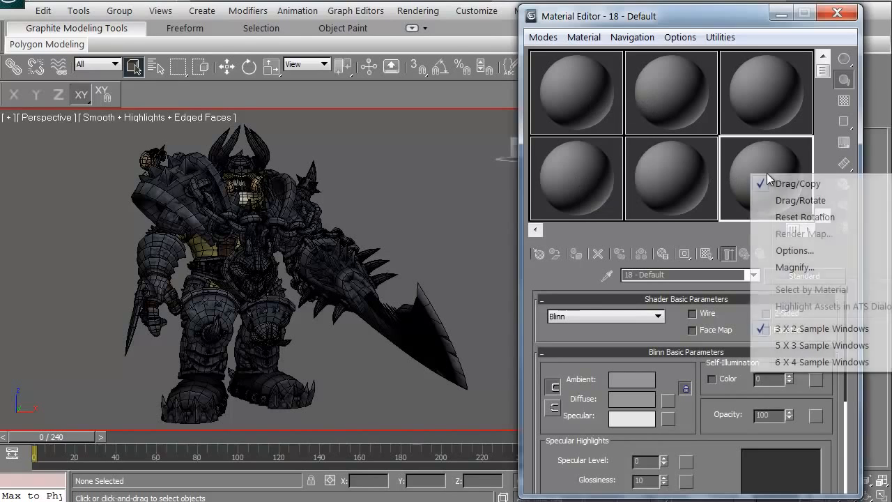
pyautogui.click(808, 345)
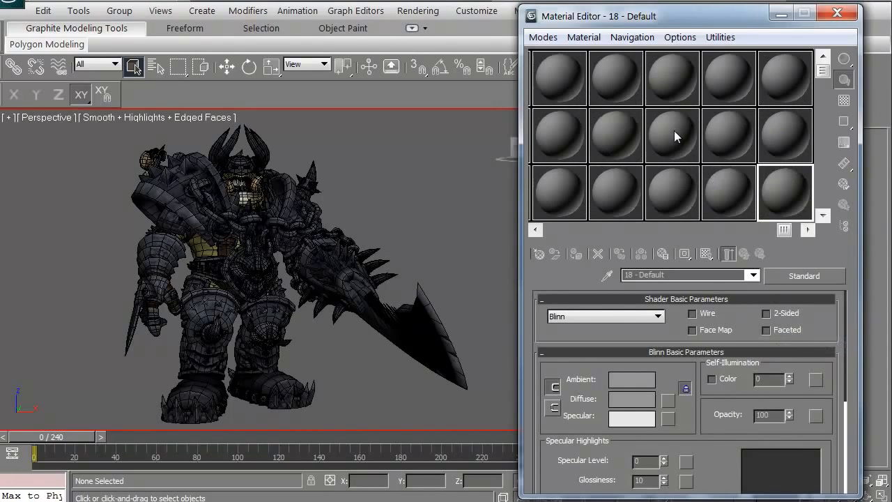
pyautogui.moveTo(787, 202)
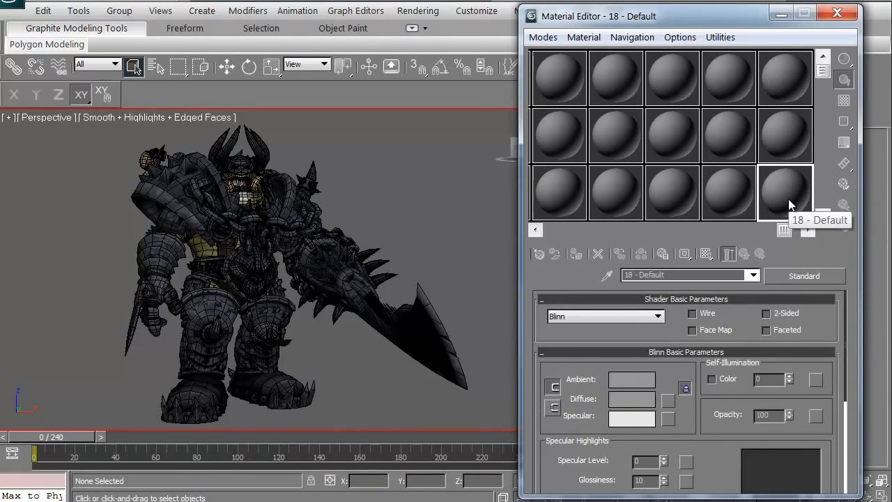
pyautogui.rightClick(784, 191)
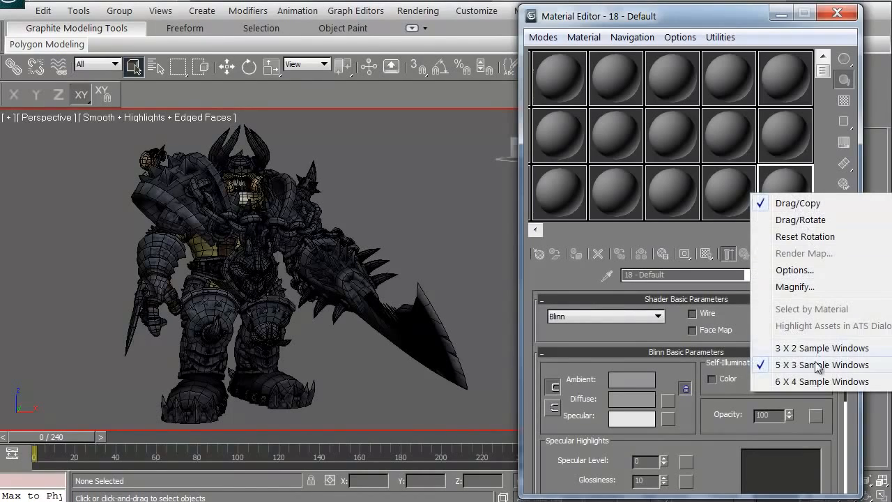
pyautogui.click(821, 381)
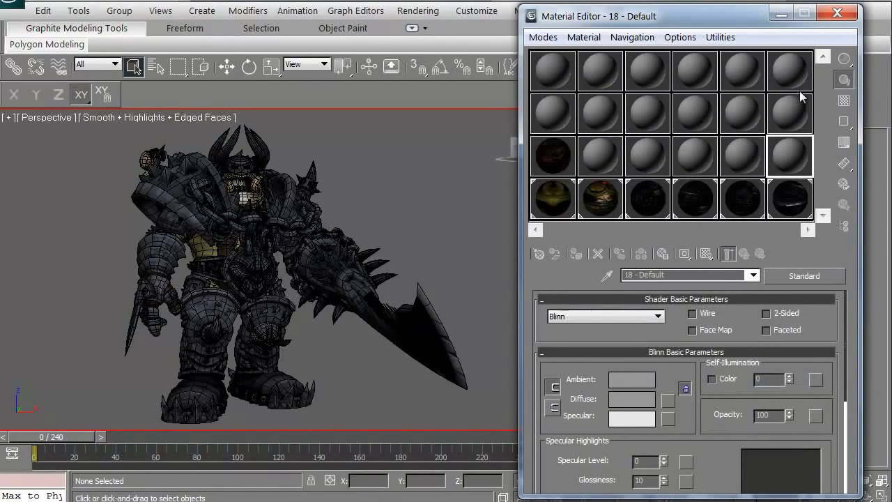
pyautogui.click(552, 199)
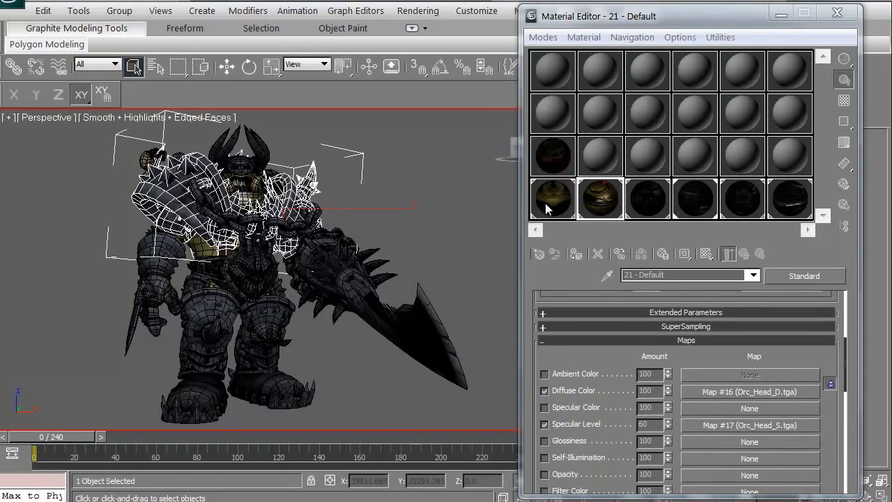
# Select all six orc objects and activate the defaultMat sample slot
pyautogui.click(552, 69)
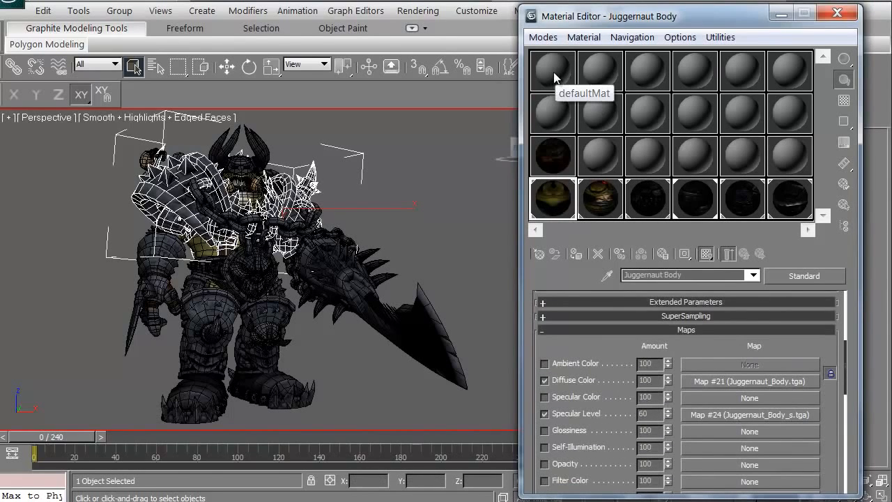
pyautogui.click(100, 140)
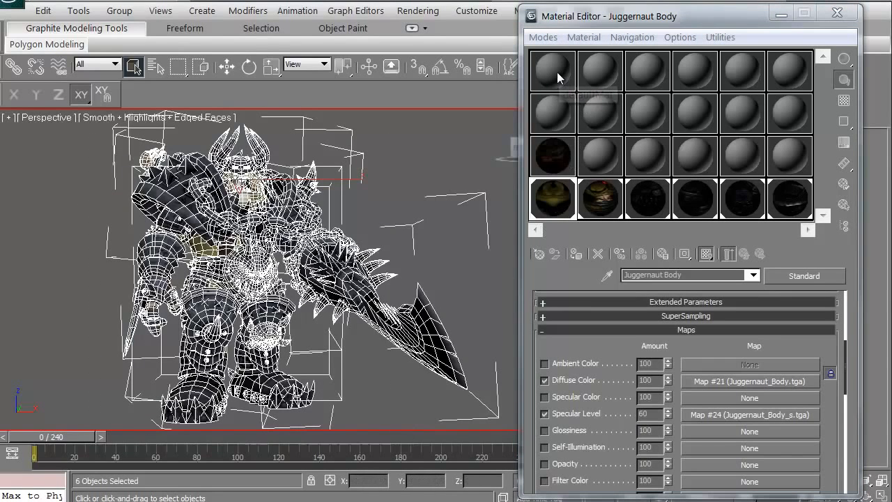
pyautogui.click(550, 69)
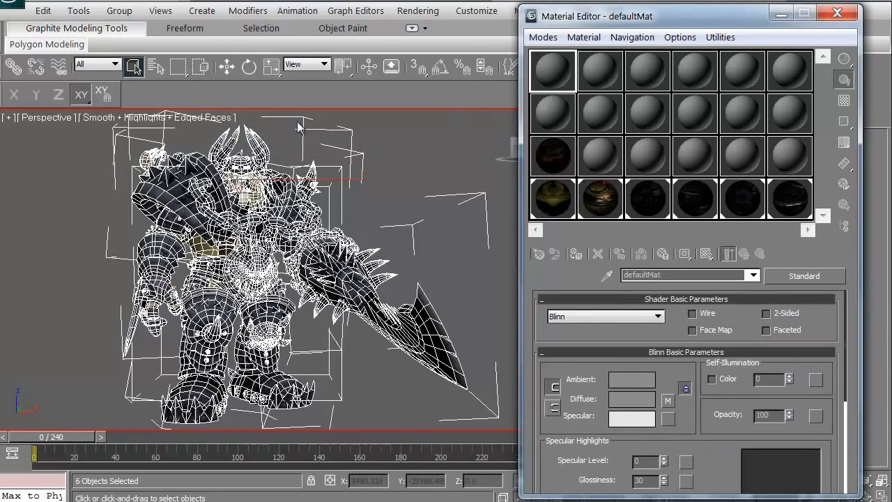
pyautogui.moveTo(714, 220)
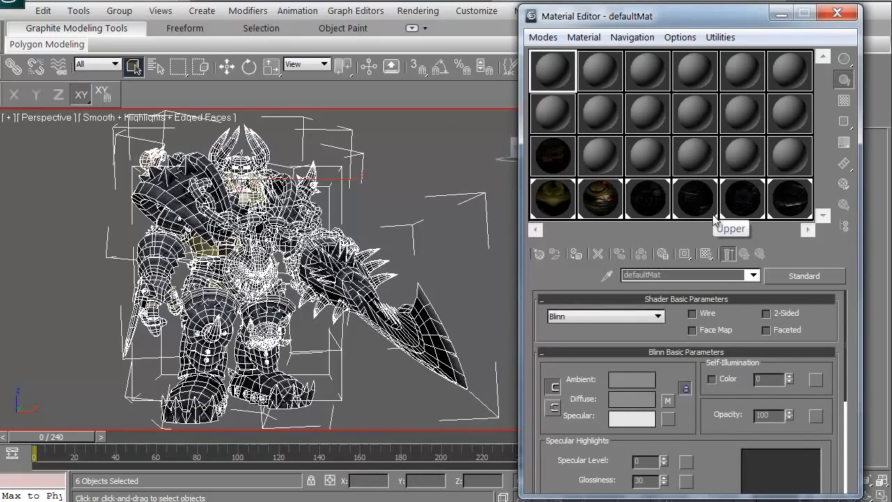
pyautogui.moveTo(553, 75)
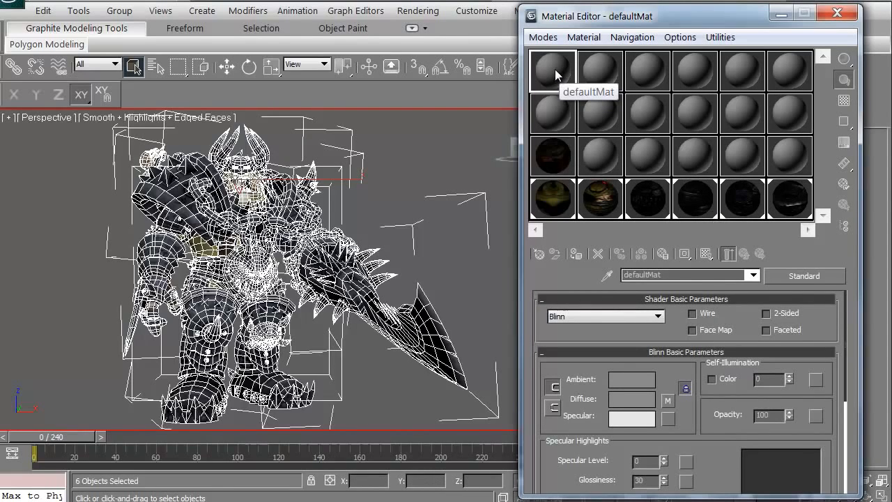
pyautogui.moveTo(576, 254)
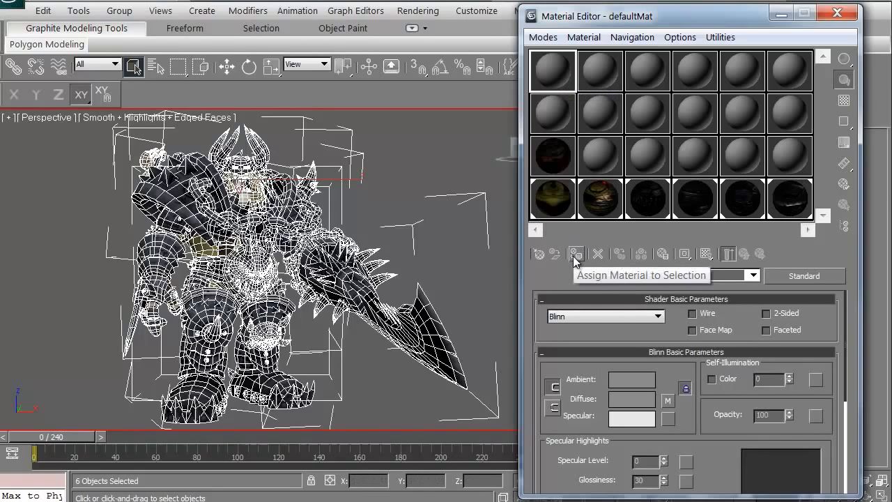
# Assign defaultMat to the selected orc objects
pyautogui.click(576, 253)
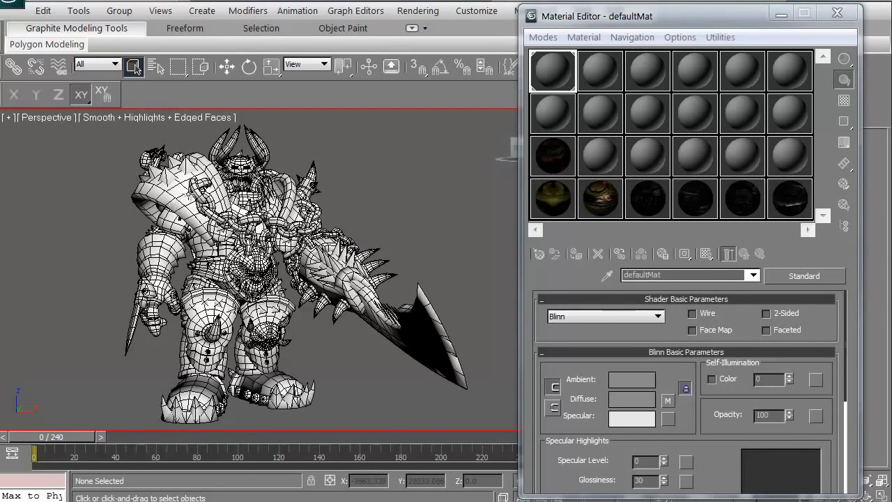
pyautogui.moveTo(300, 372)
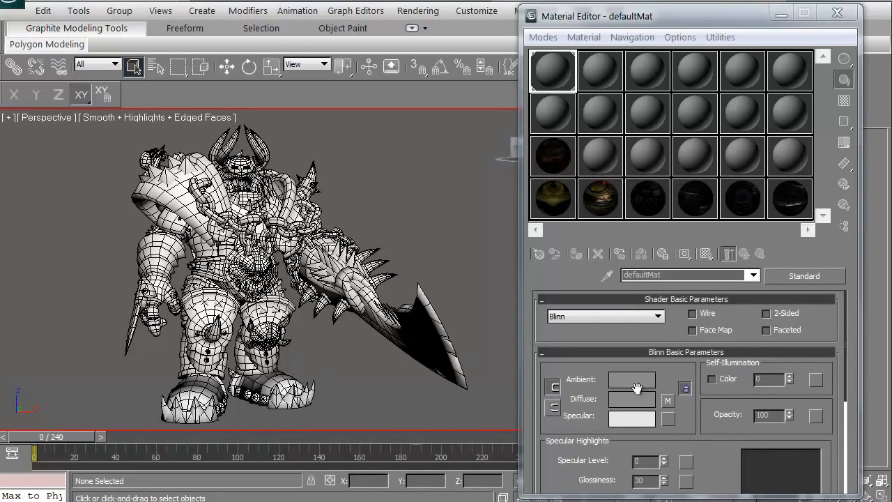
pyautogui.moveTo(670, 413)
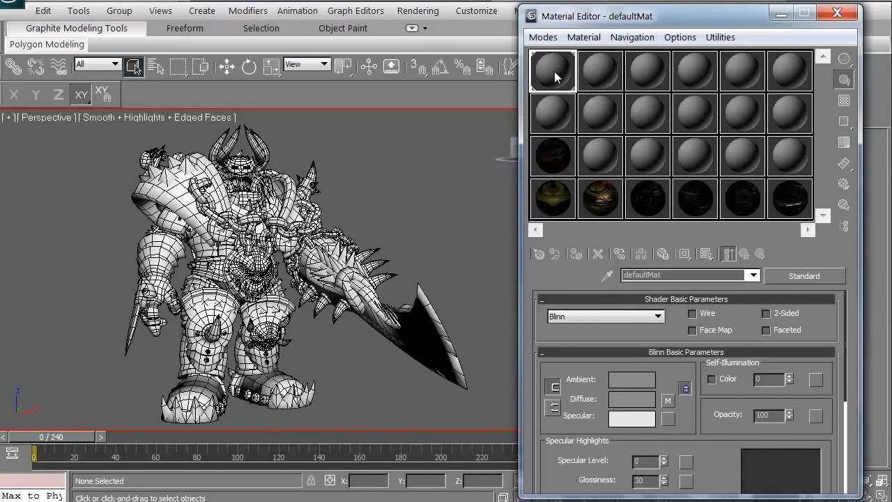
pyautogui.moveTo(571, 73)
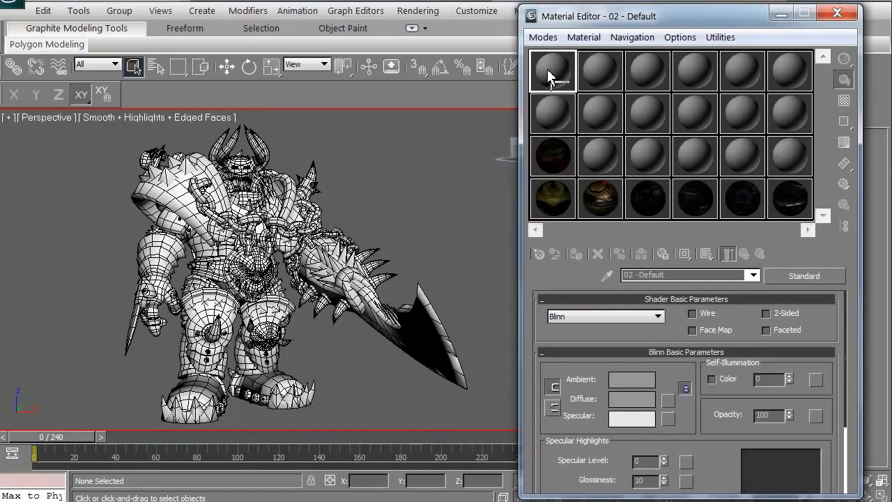
# Reset the first sample slot to a new Standard material, 07 - Default
pyautogui.click(600, 199)
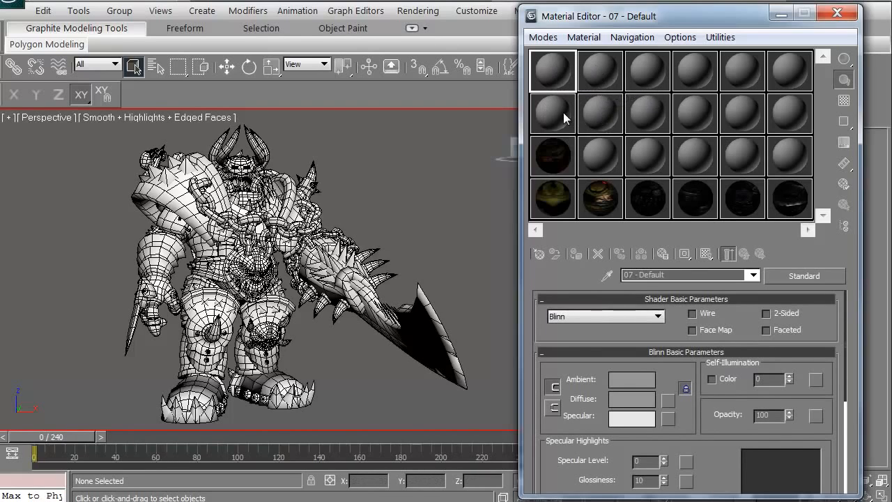
pyautogui.click(550, 69)
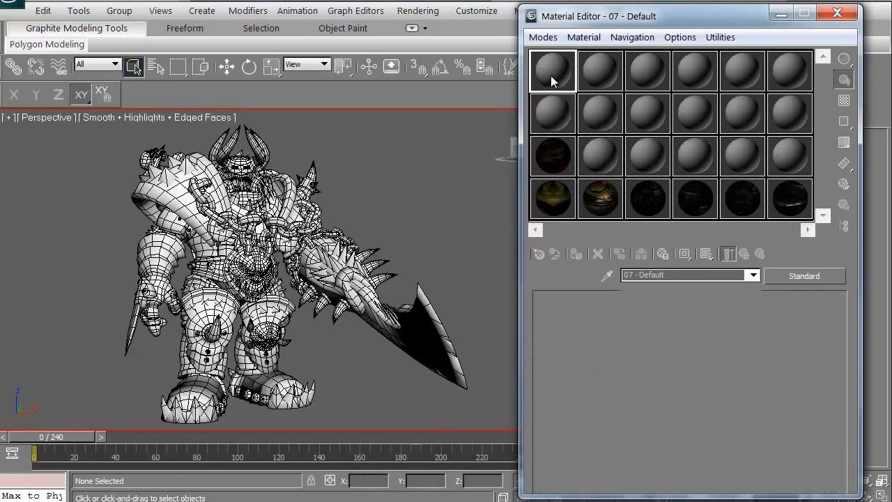
pyautogui.click(551, 70)
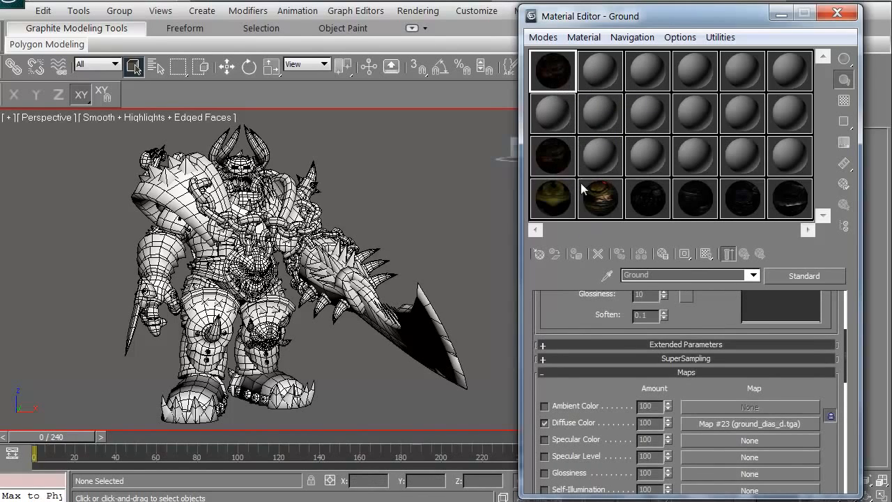
pyautogui.click(552, 71)
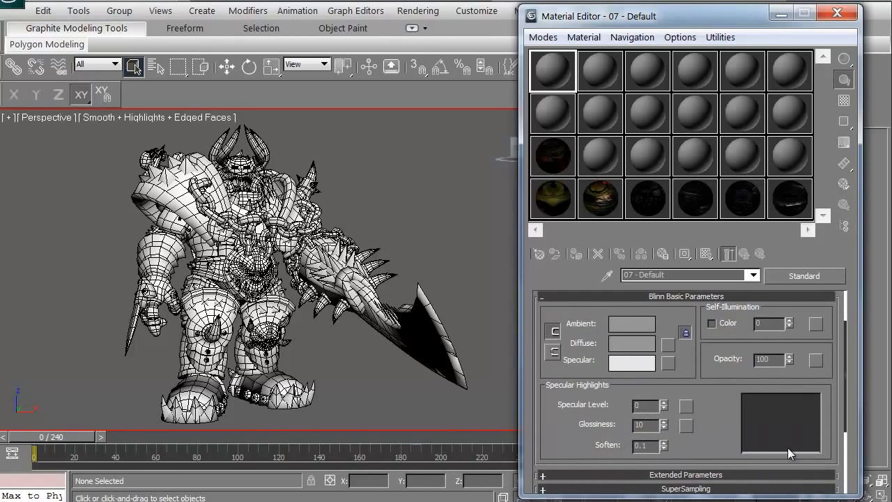
pyautogui.moveTo(789, 429)
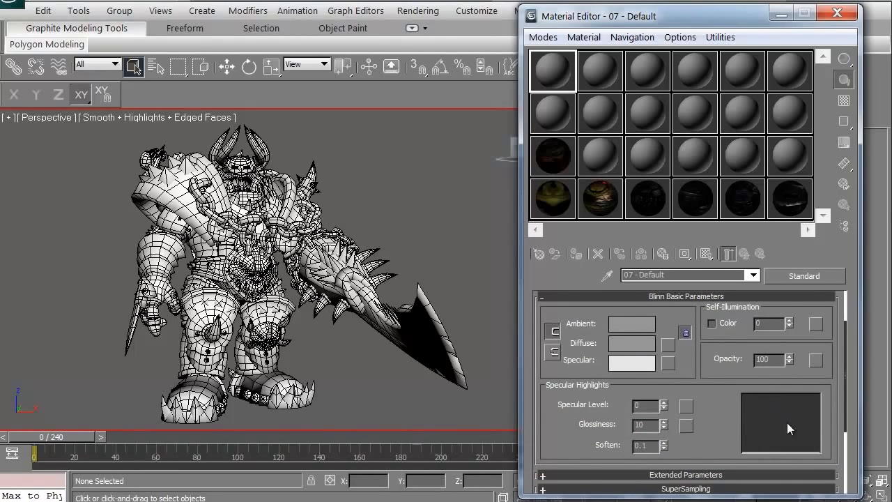
pyautogui.moveTo(783, 410)
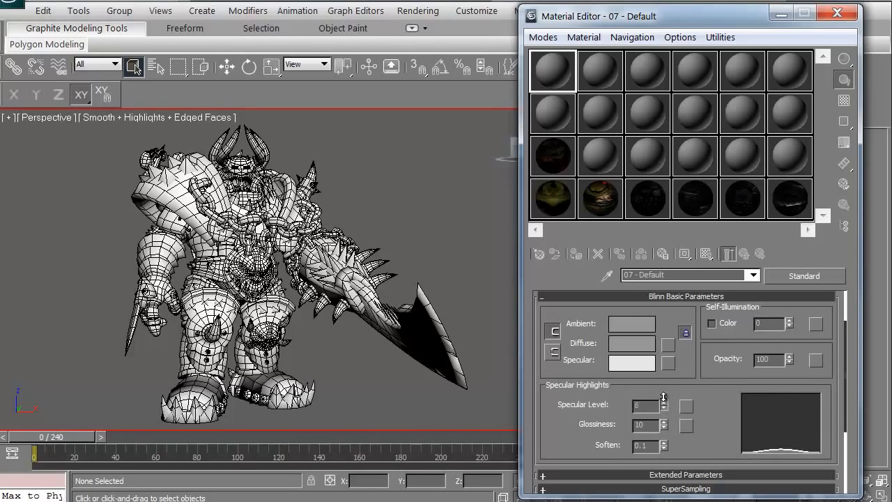
# Raise 07 - Default's Specular Level to 335 and Glossiness to 31
pyautogui.moveTo(664, 399); pyautogui.dragTo(663, 362)
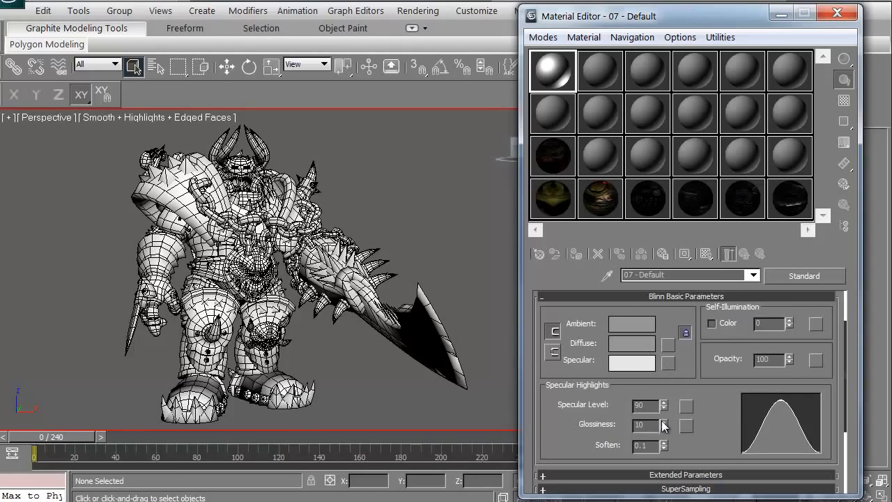
pyautogui.moveTo(661, 429); pyautogui.dragTo(661, 415)
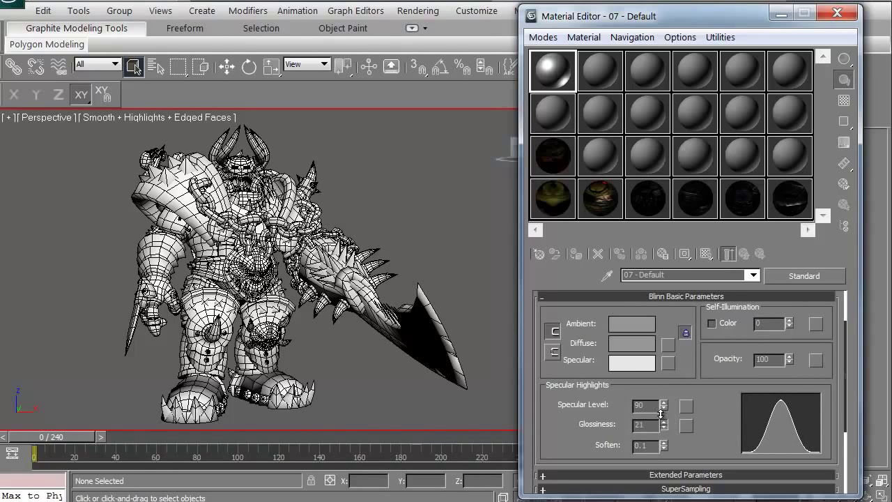
pyautogui.click(662, 420)
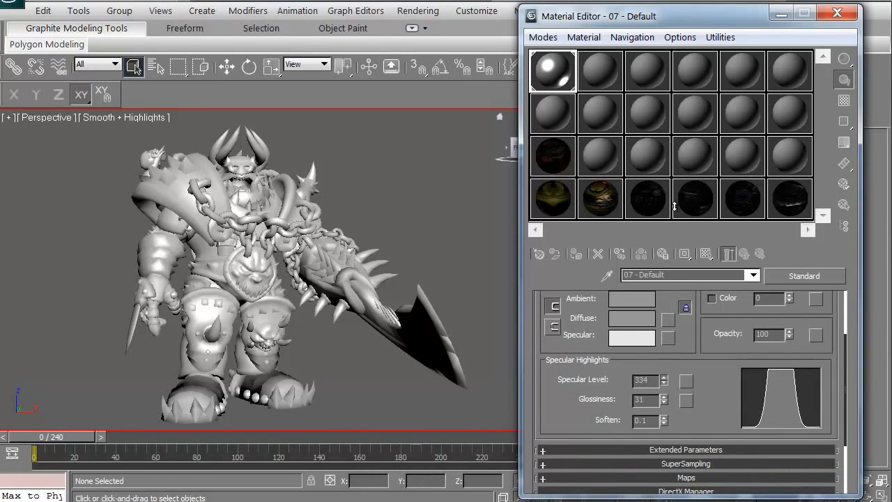
pyautogui.click(664, 376)
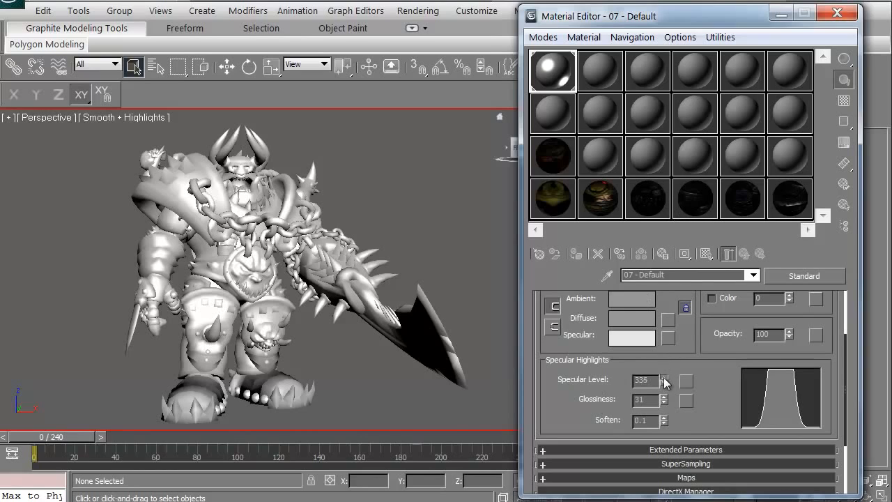
pyautogui.click(664, 383)
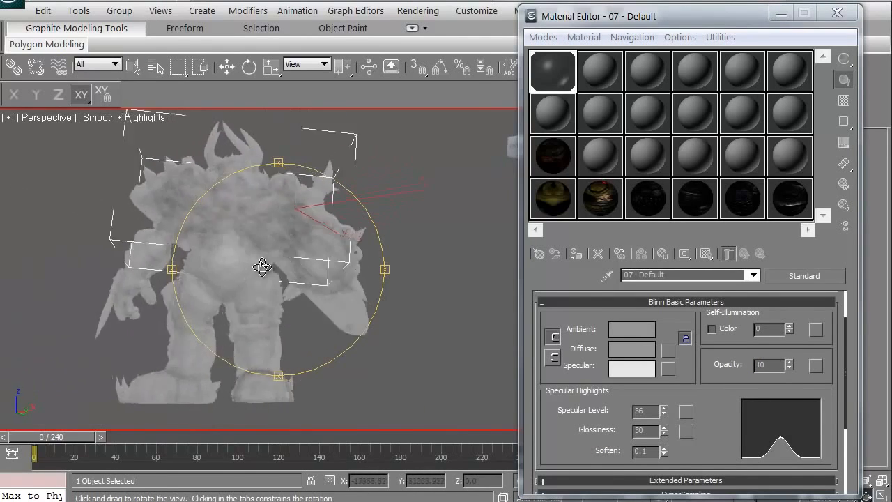
# Orbit and zoom onto the orc's chest to inspect the translucent cloudy pattern
pyautogui.moveTo(262, 267); pyautogui.dragTo(262, 291)
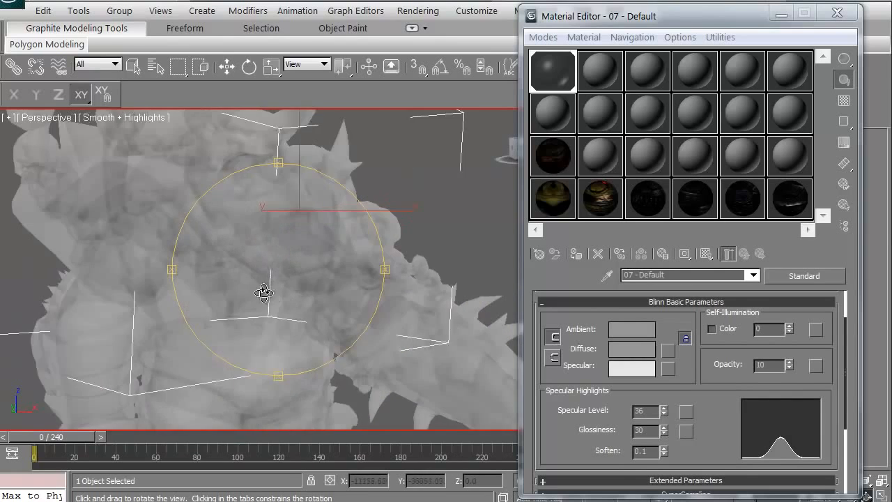
pyautogui.moveTo(263, 292); pyautogui.dragTo(263, 322)
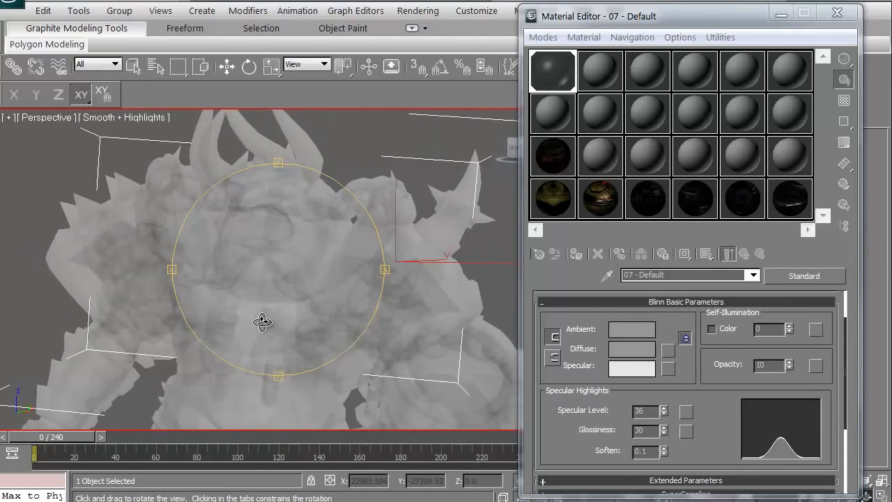
pyautogui.moveTo(263, 322); pyautogui.dragTo(274, 293)
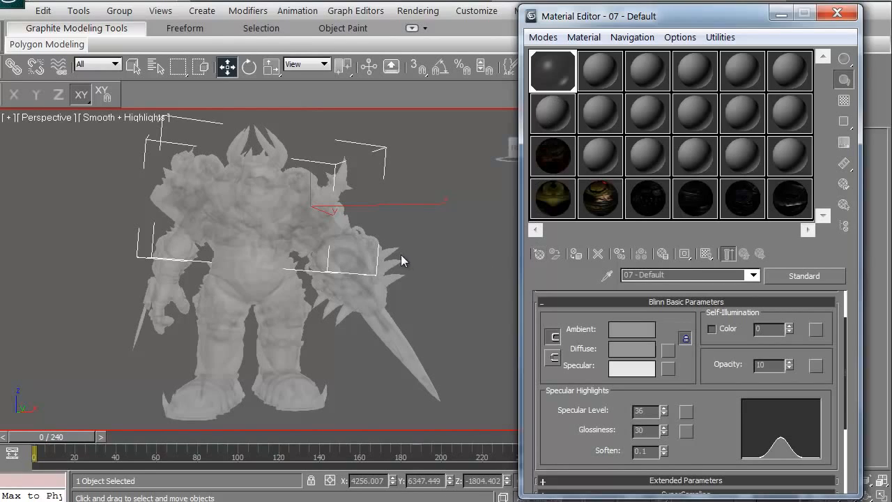
pyautogui.click(249, 66)
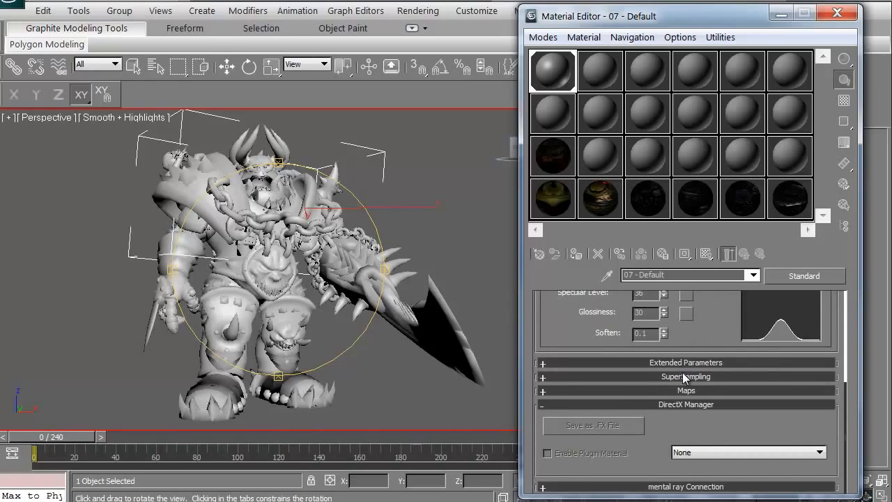
pyautogui.moveTo(721, 372)
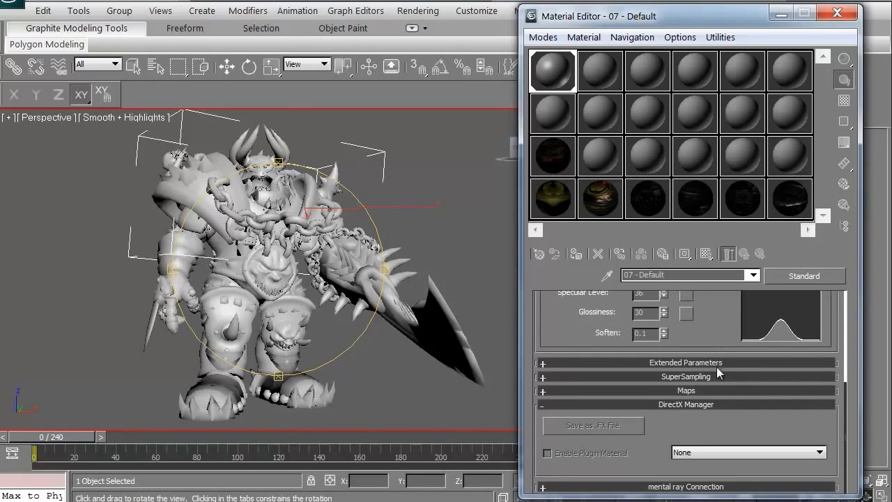
pyautogui.moveTo(691, 393)
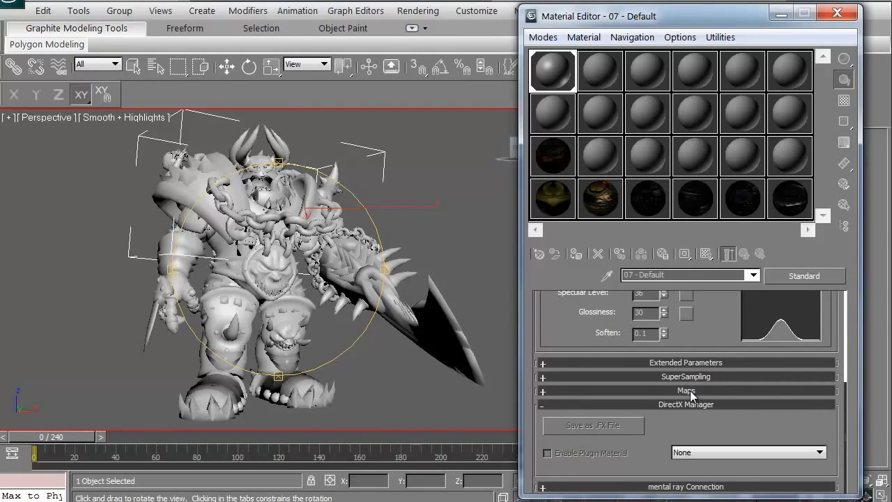
pyautogui.moveTo(710, 396)
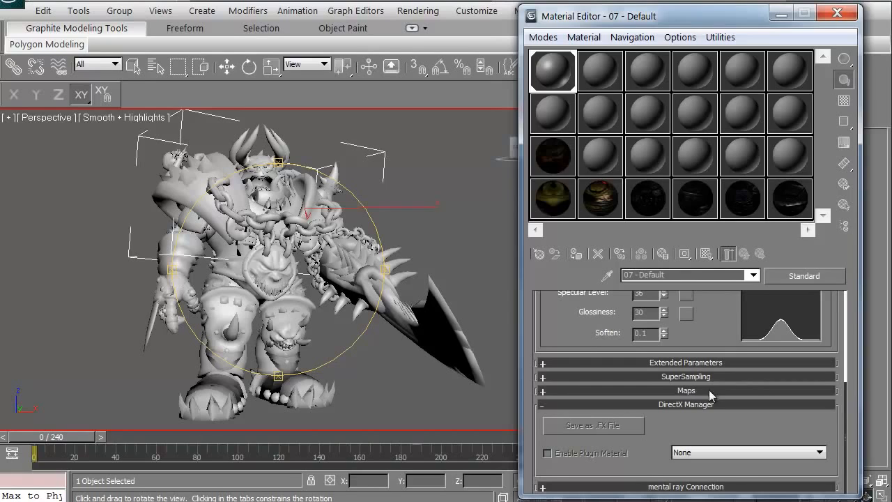
pyautogui.click(685, 390)
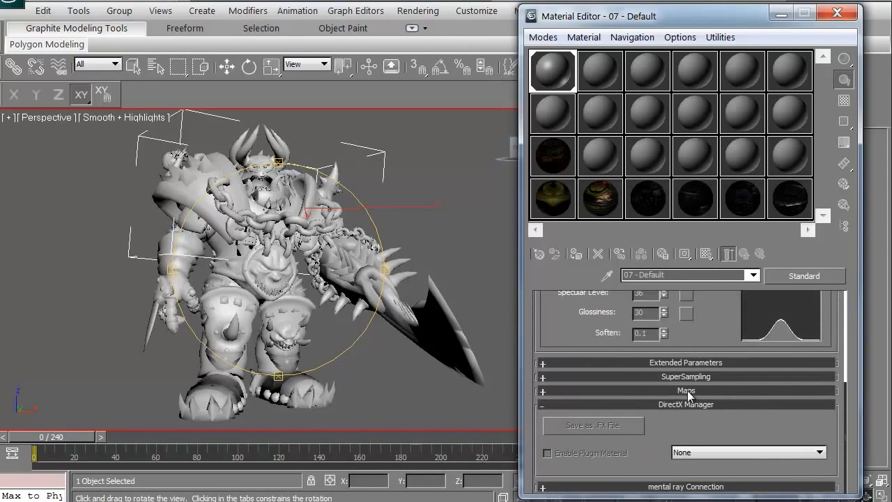
pyautogui.click(686, 390)
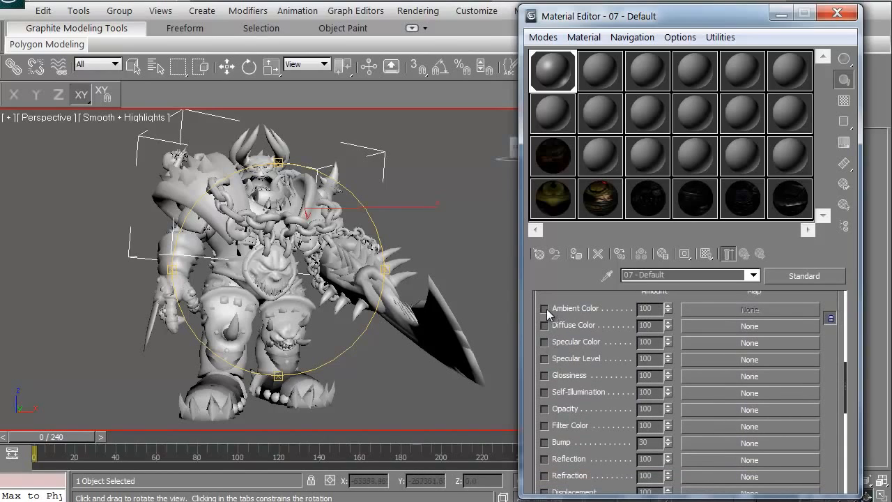
pyautogui.moveTo(550, 342)
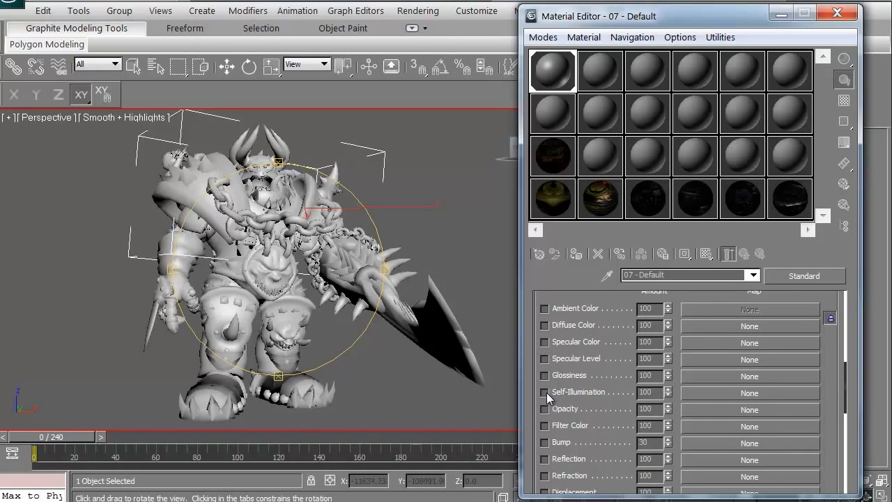
pyautogui.click(544, 392)
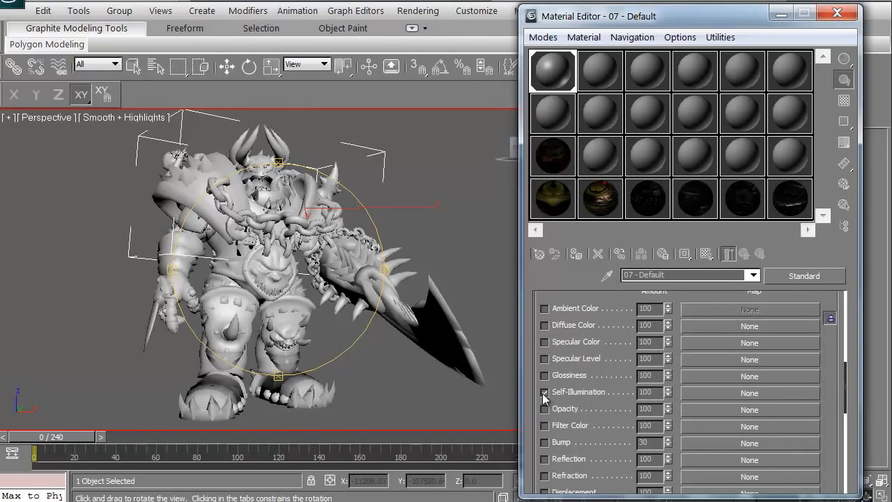
pyautogui.scroll(-3)
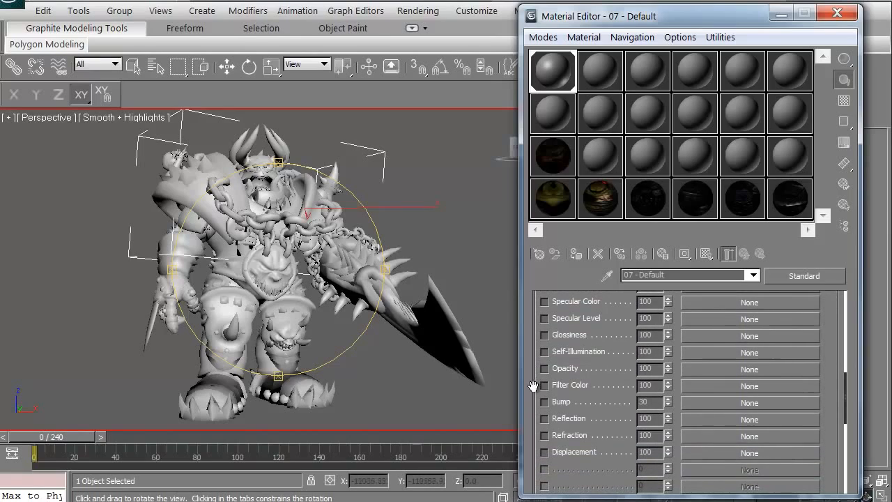
pyautogui.moveTo(548, 409)
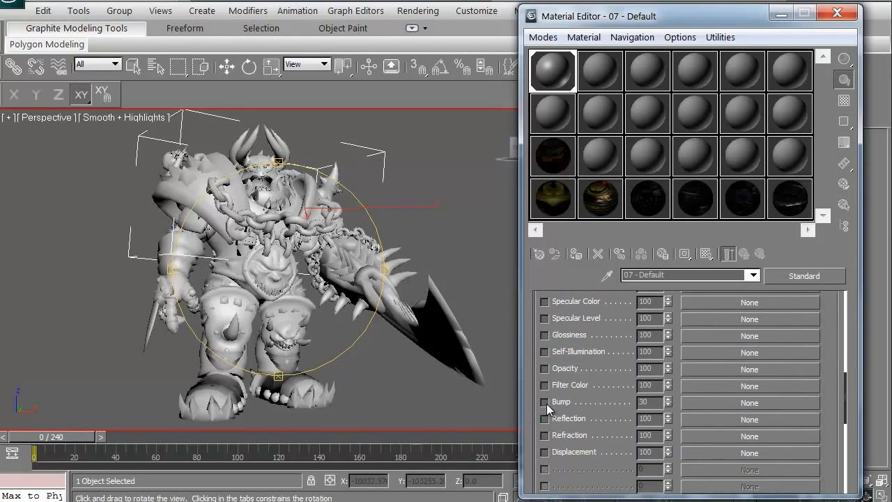
pyautogui.click(545, 401)
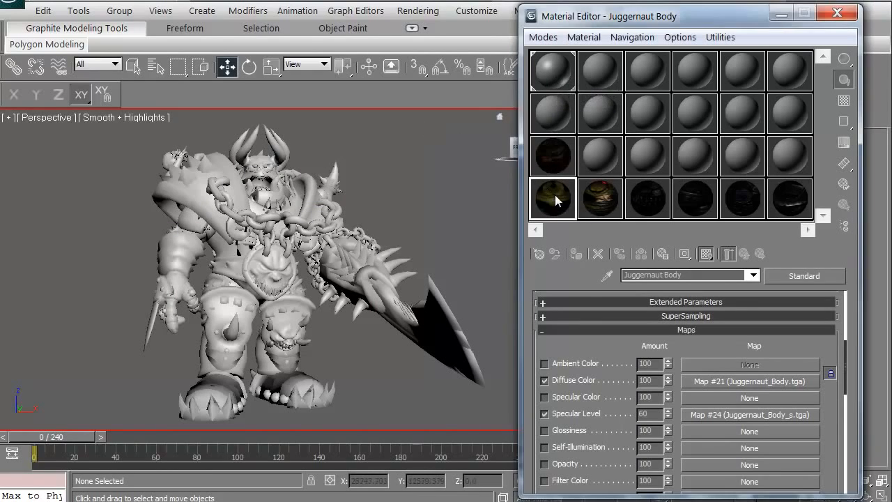
pyautogui.moveTo(213, 242)
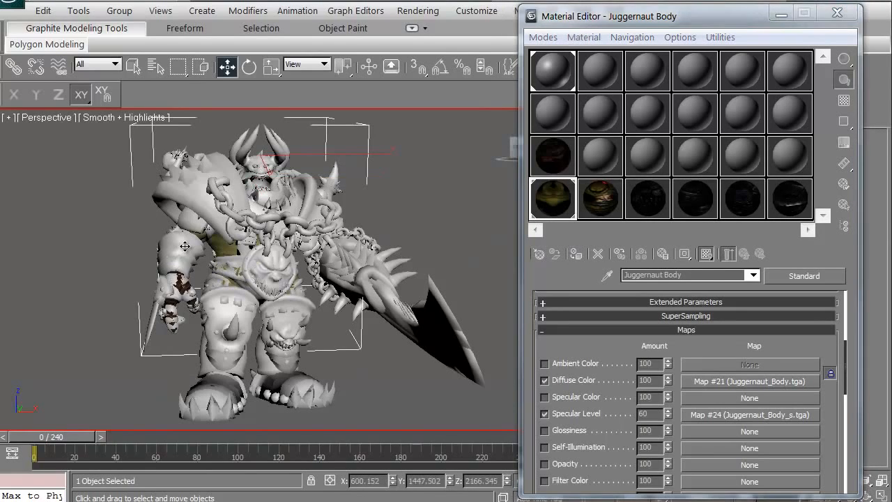
pyautogui.moveTo(642, 208)
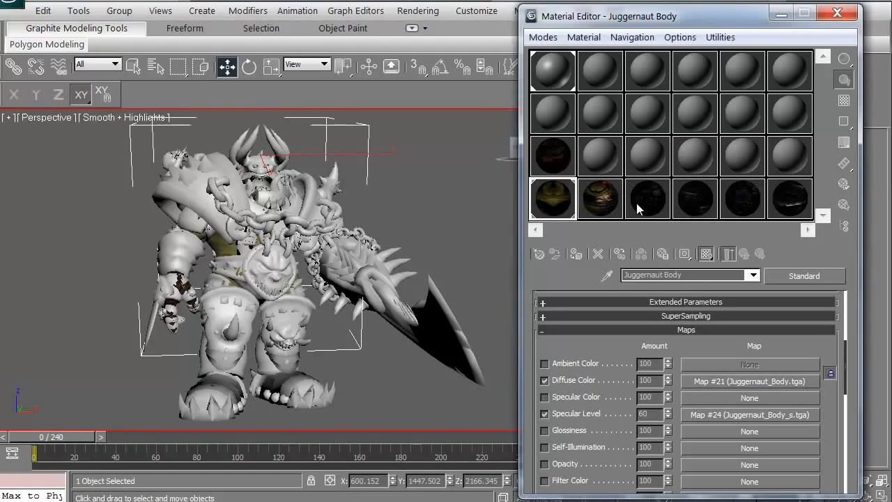
# Show the Lower, Weapon, head, Upper and armour materials' textures in the viewport, then enable Edged Faces
pyautogui.click(695, 199)
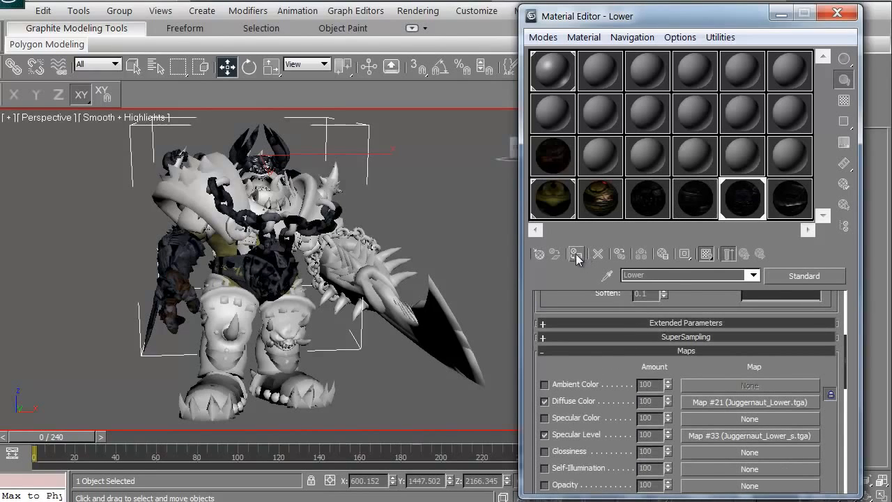
pyautogui.click(789, 199)
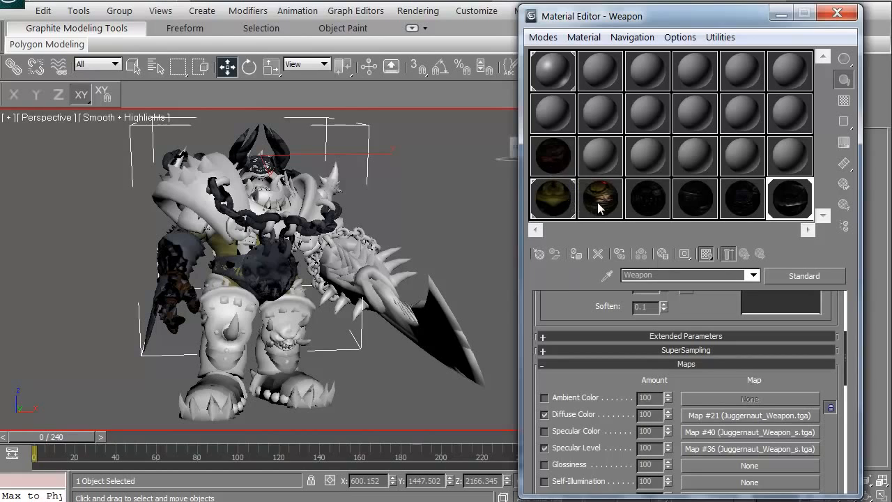
pyautogui.click(600, 198)
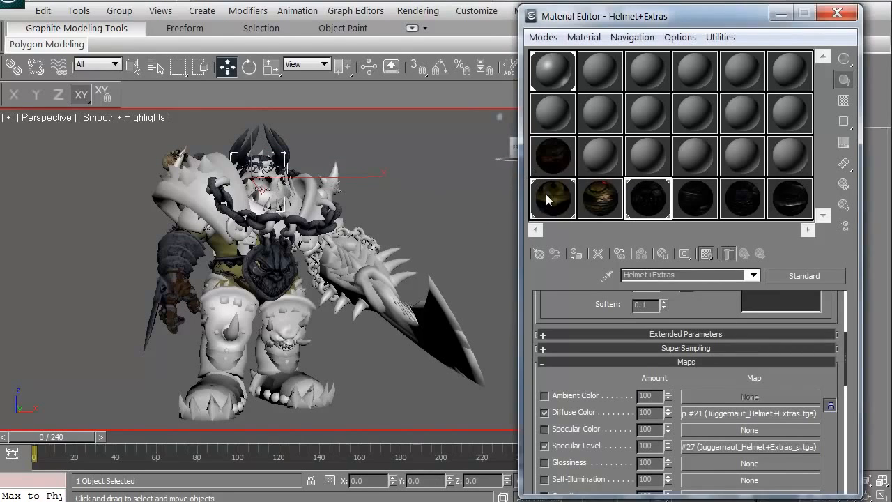
pyautogui.click(599, 198)
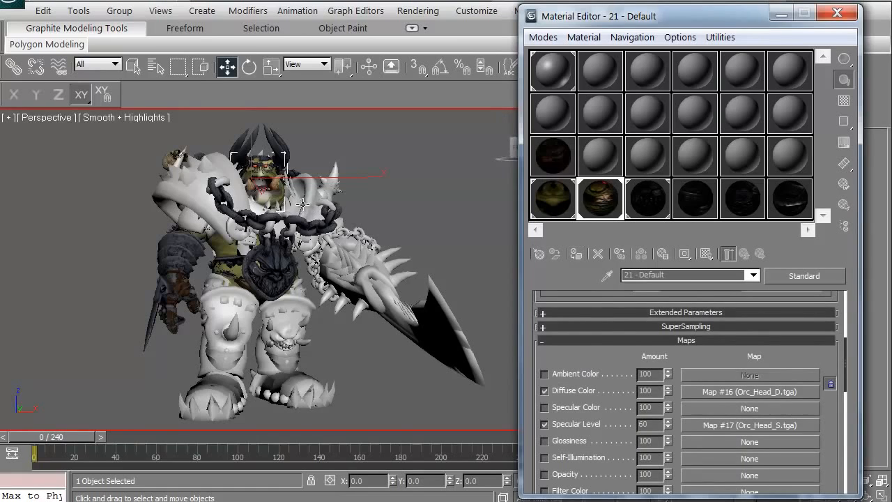
pyautogui.click(694, 199)
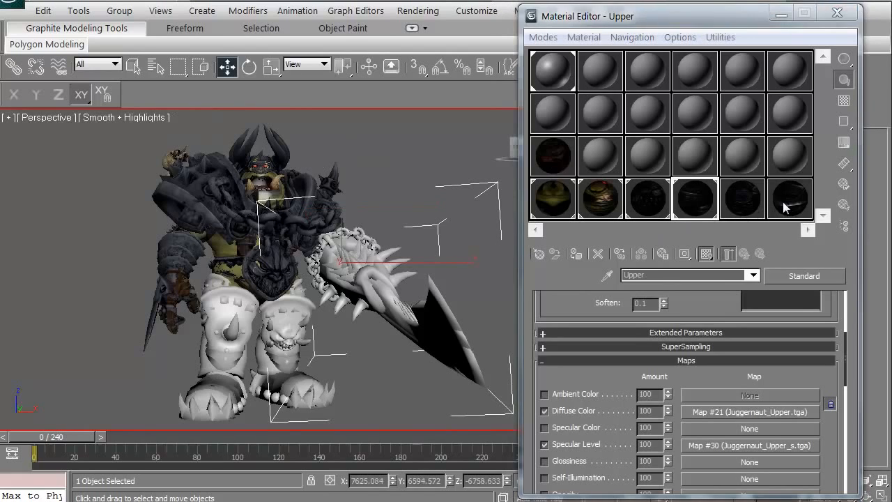
pyautogui.click(789, 198)
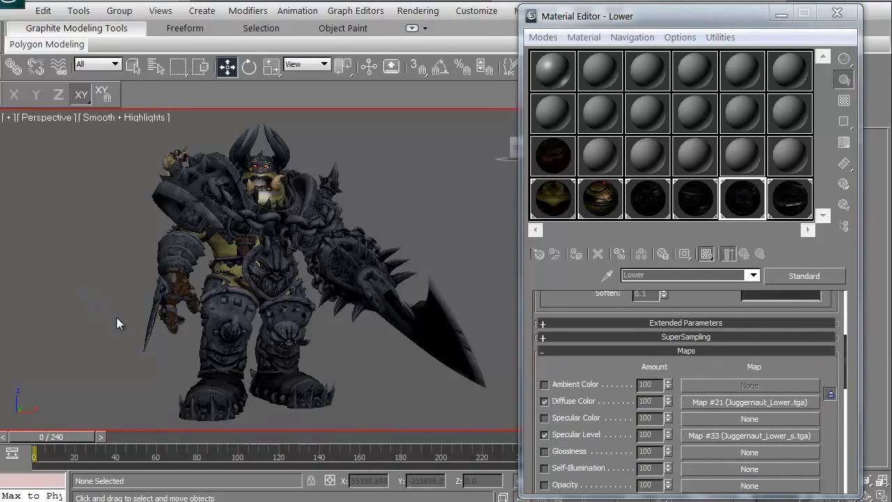
pyautogui.press('F4')
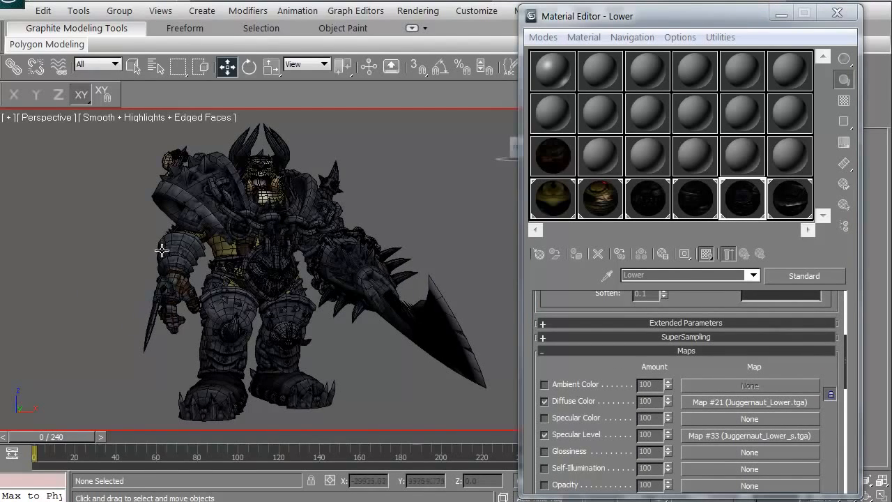
pyautogui.moveTo(162, 249); pyautogui.dragTo(141, 299)
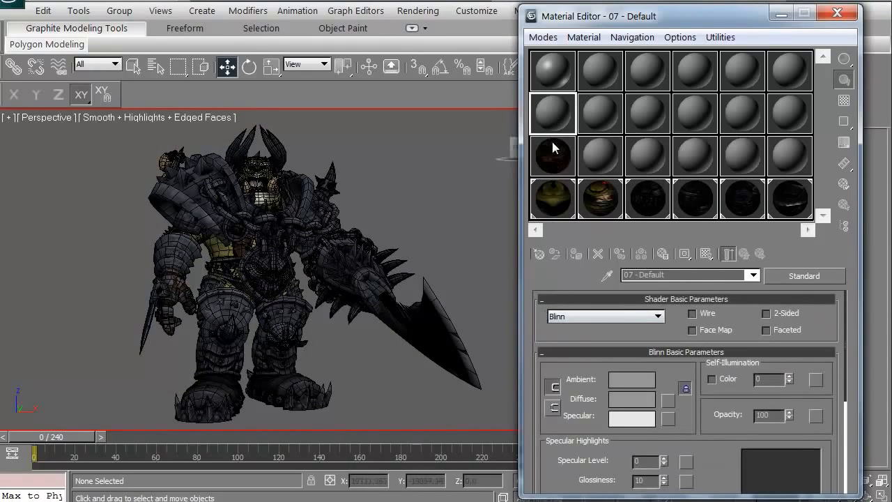
# Enable 07 - Default's Diffuse Color map slot and open its map browser
pyautogui.scroll(-3)
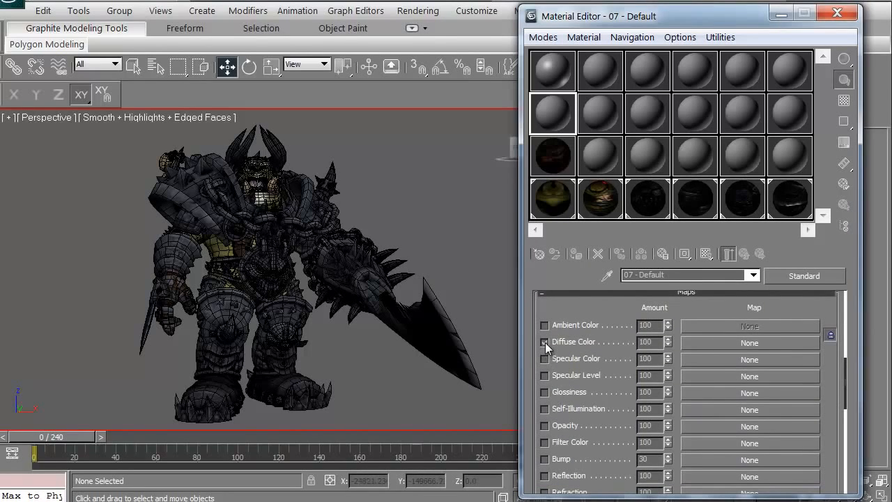
pyautogui.click(544, 342)
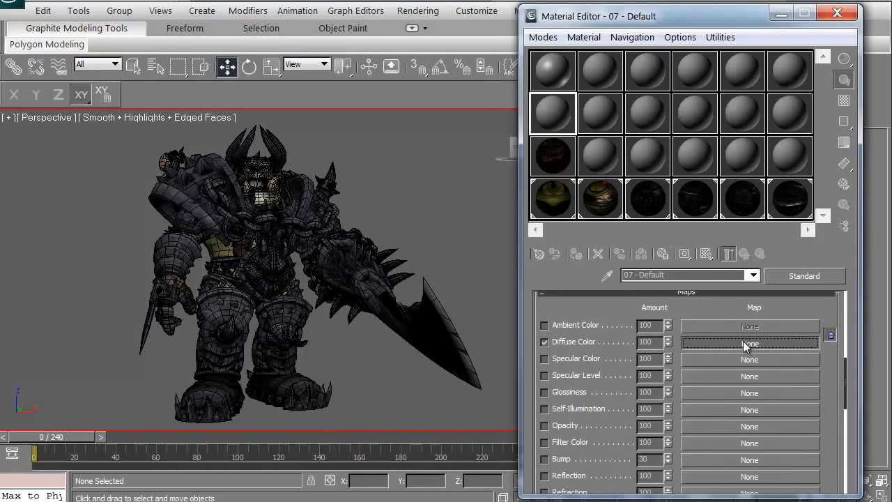
pyautogui.click(749, 342)
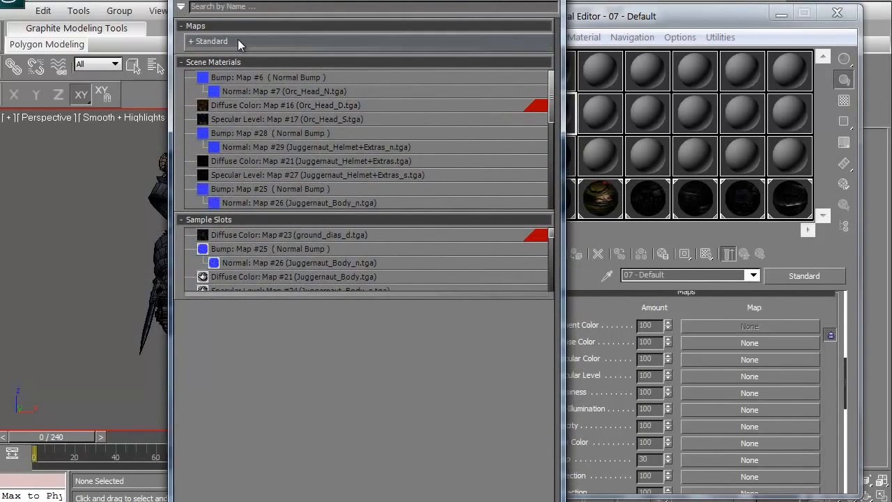
# Preview the hair textures, then load CMan0002-M3-Body-D.jpg as the diffuse bitmap (Map #41)
pyautogui.click(209, 41)
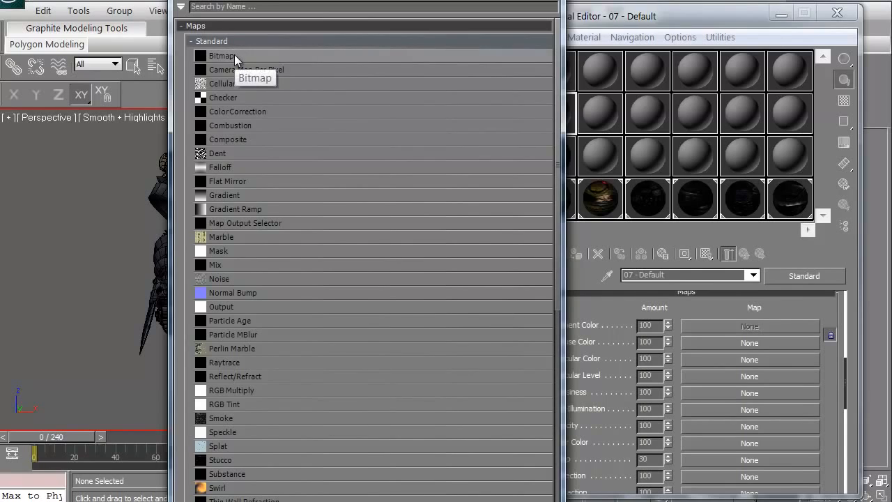
pyautogui.moveTo(241, 57)
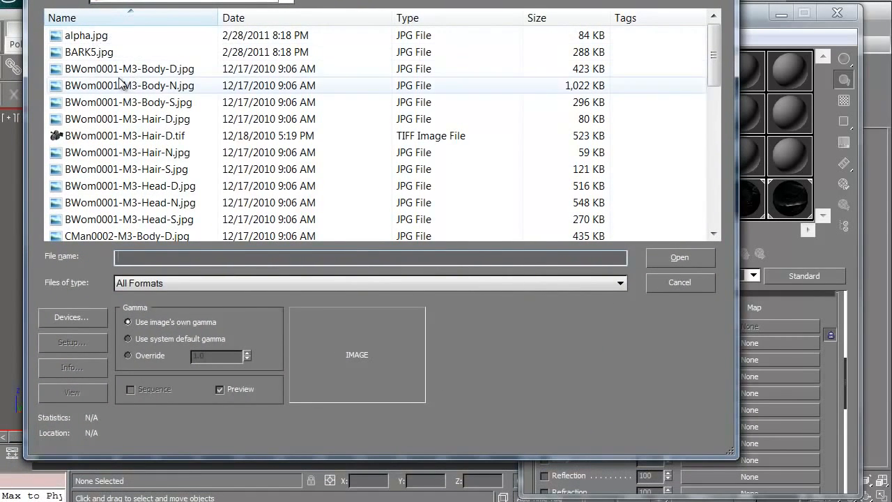
pyautogui.click(126, 119)
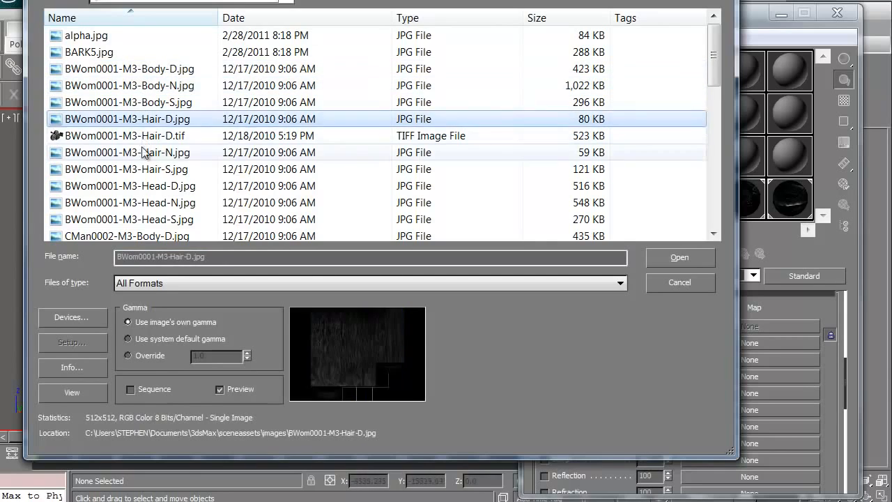
pyautogui.click(125, 135)
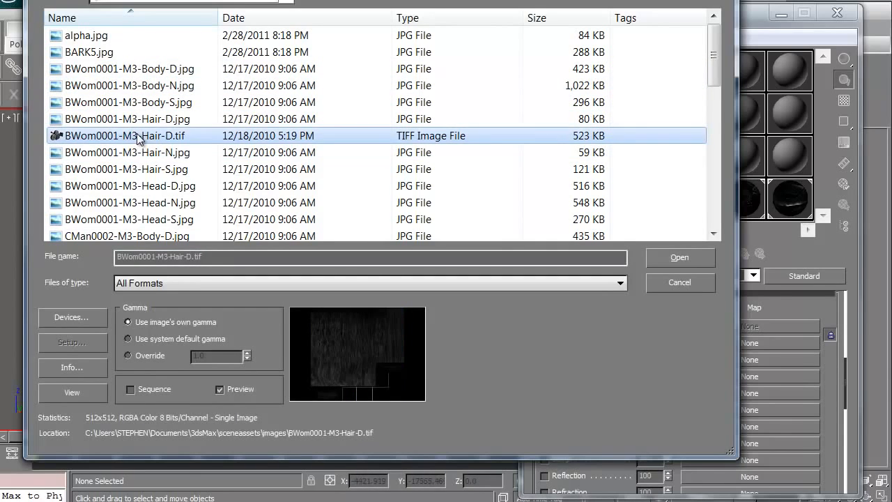
pyautogui.click(125, 236)
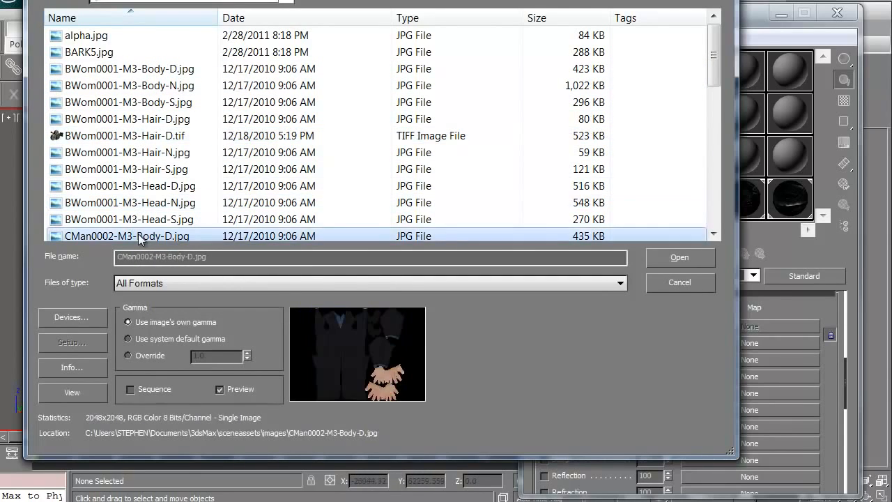
pyautogui.click(680, 257)
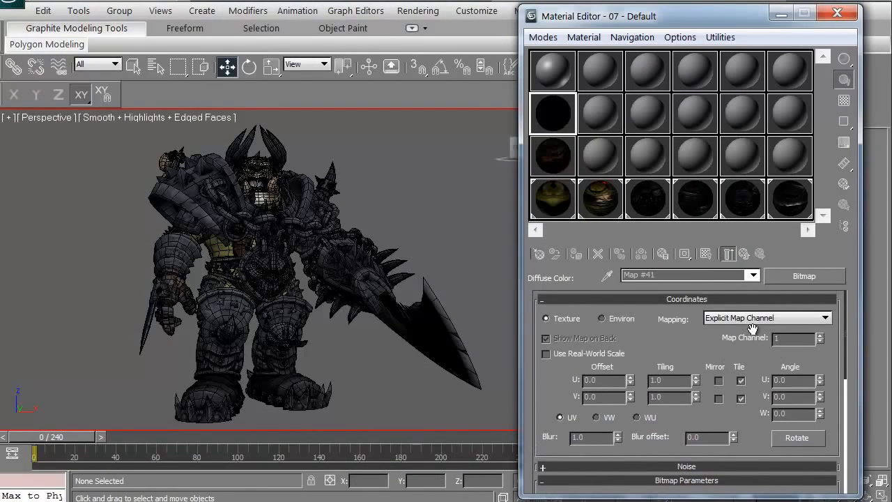
pyautogui.moveTo(744, 254)
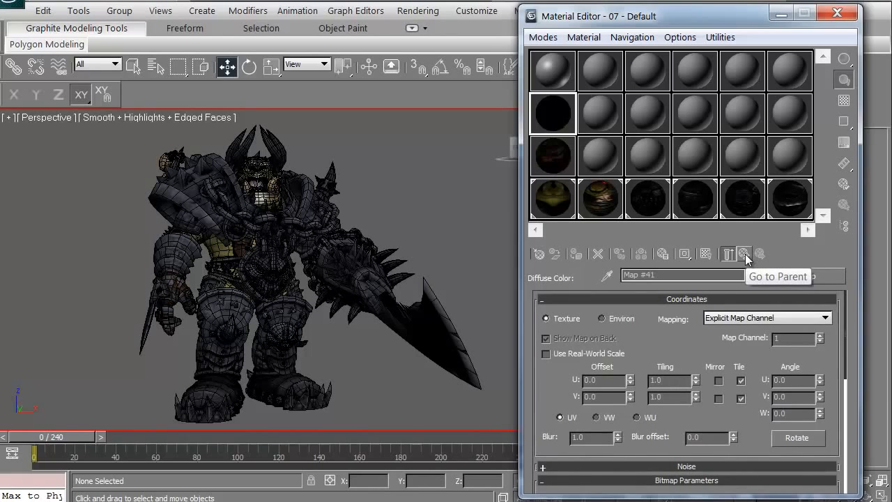
# Return from Map #41 to 07 - Default's top-level maps list
pyautogui.click(744, 254)
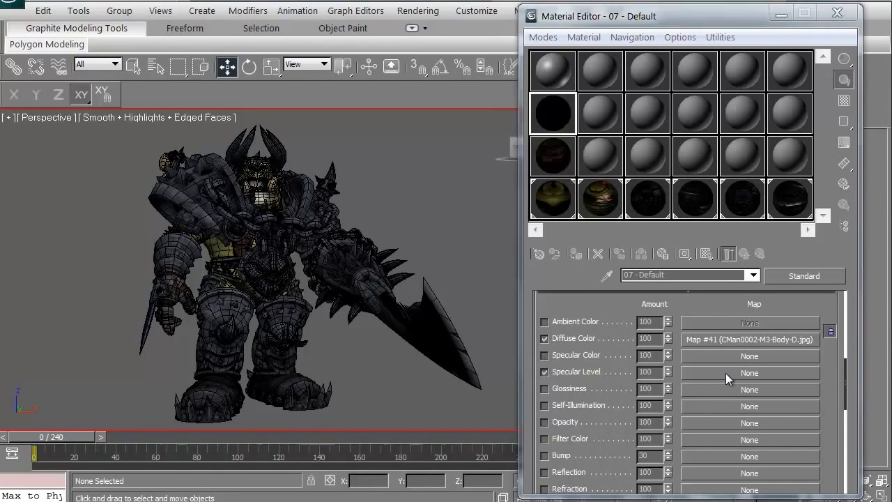
# Load BWom0001-M3-Head-S.jpg as the specular level map (Map #42)
pyautogui.click(749, 373)
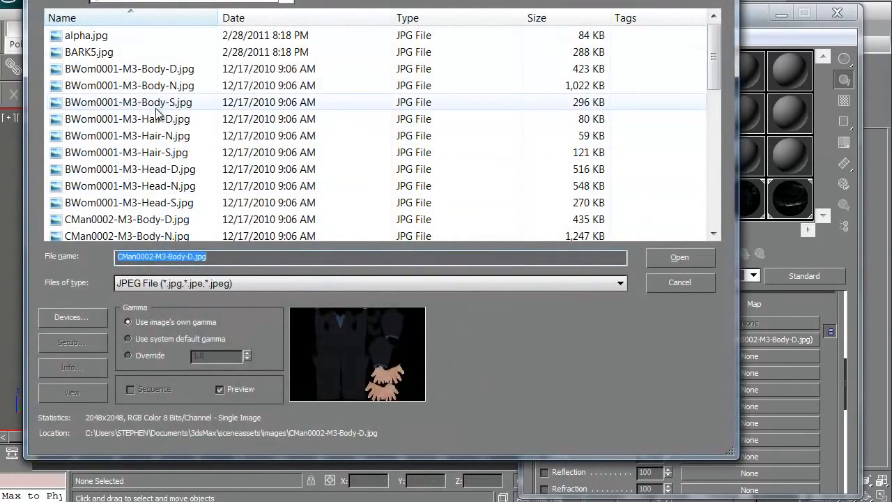
pyautogui.click(126, 152)
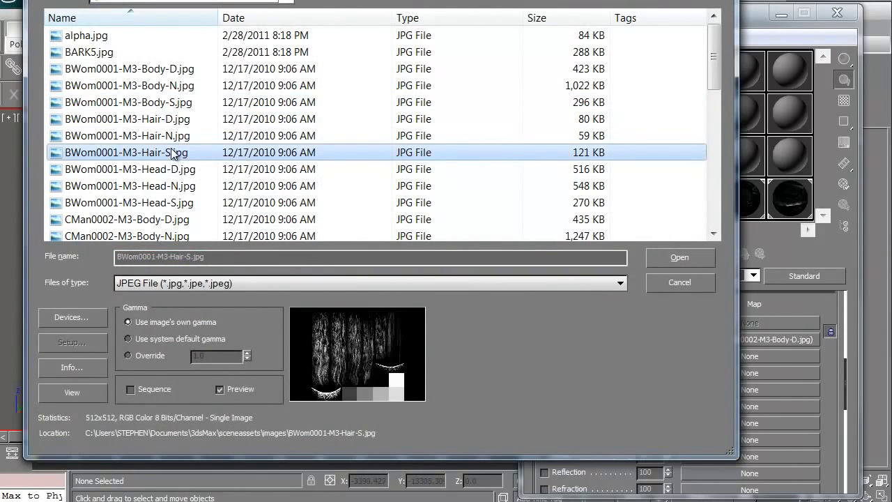
pyautogui.click(129, 202)
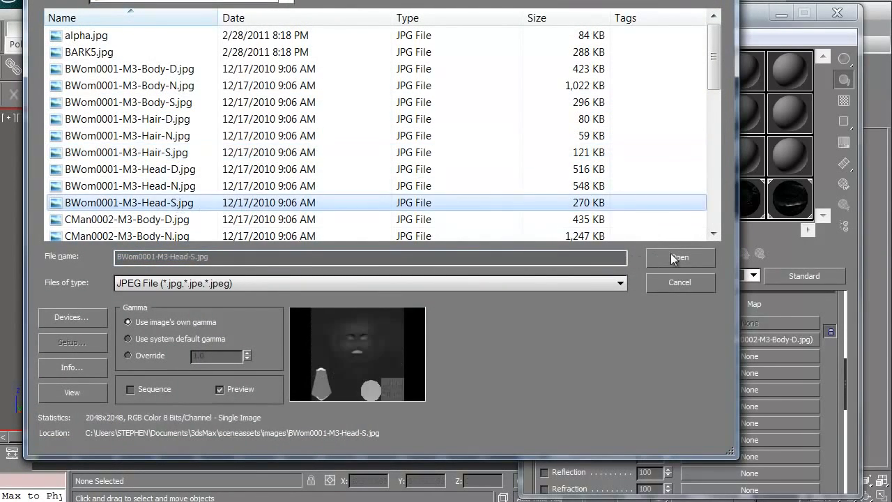
pyautogui.click(680, 258)
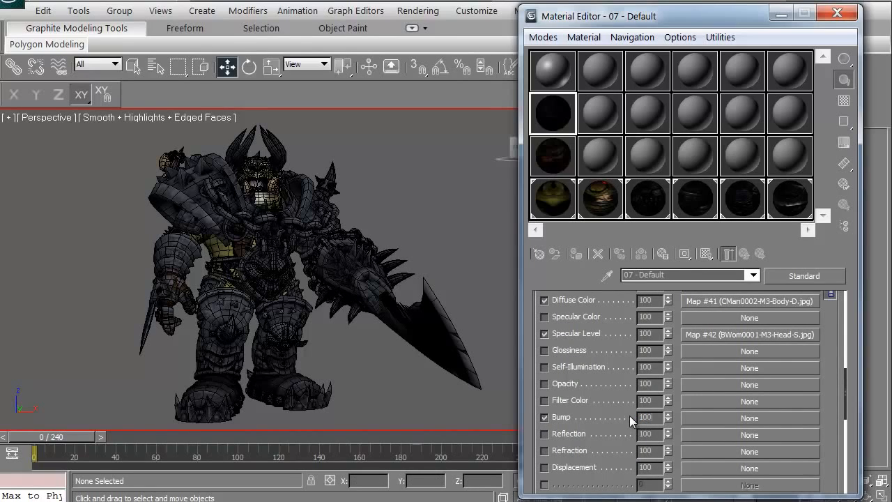
# Add a Normal Bump map (Map #43) to the bump channel
pyautogui.doubleClick(648, 417)
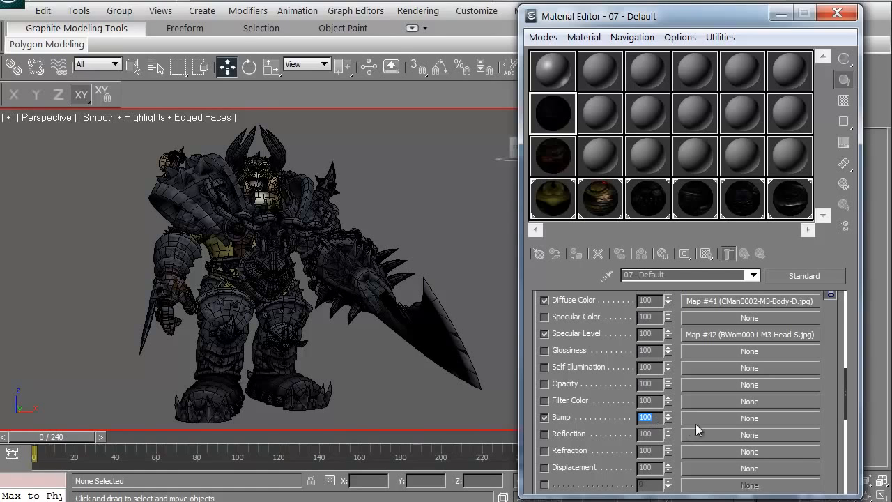
pyautogui.click(749, 418)
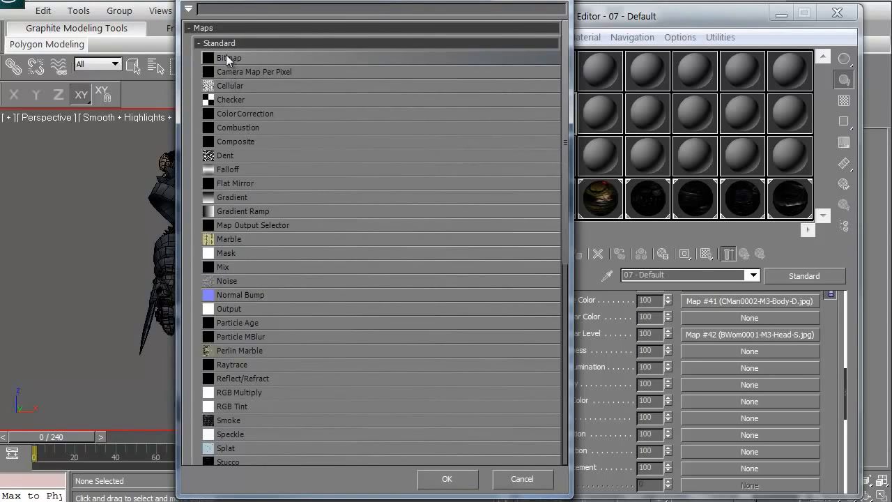
pyautogui.moveTo(246, 294)
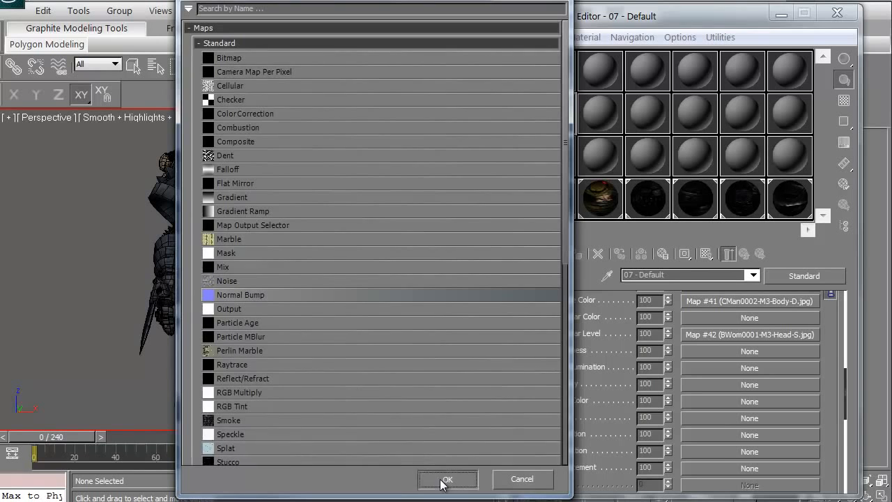
pyautogui.click(448, 478)
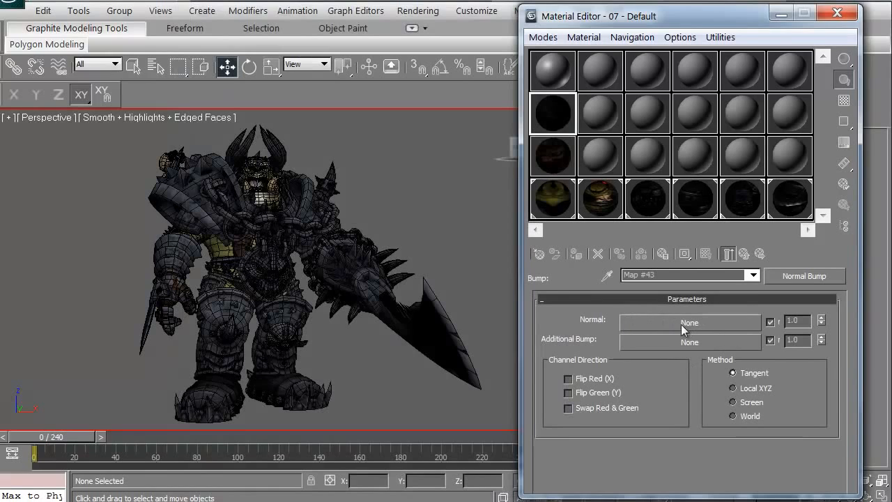
pyautogui.moveTo(654, 326)
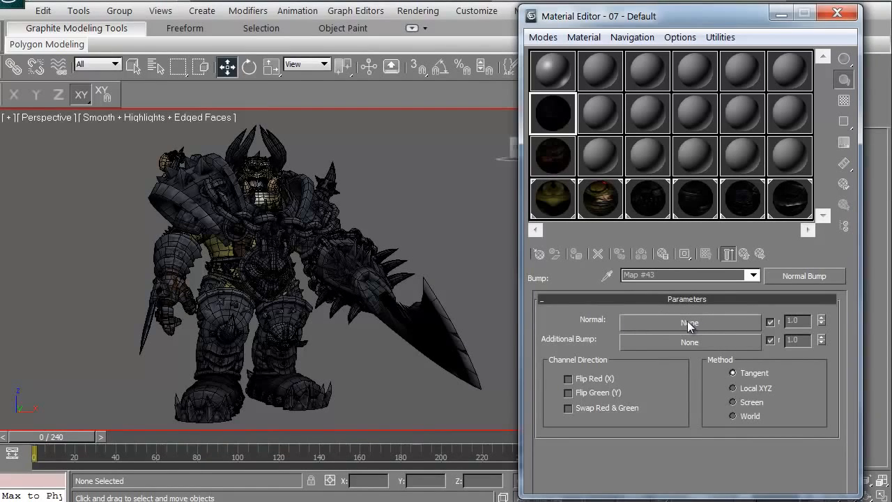
# Load BWom0001-M3-Head-N.jpg into the Normal Bump's normal slot and return to the maps list
pyautogui.click(689, 322)
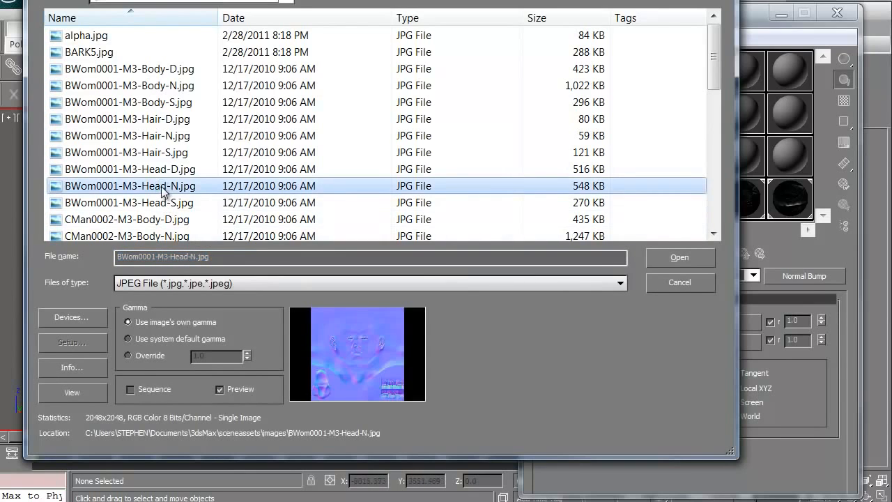
pyautogui.click(679, 257)
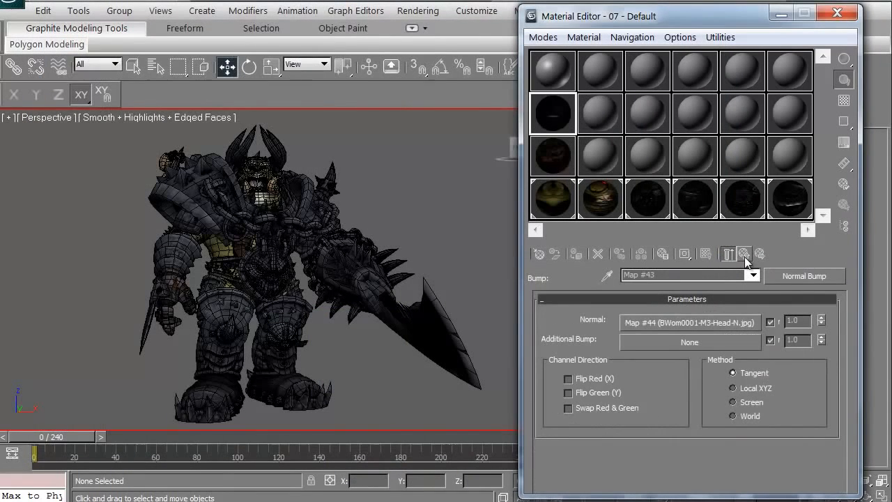
pyautogui.click(743, 253)
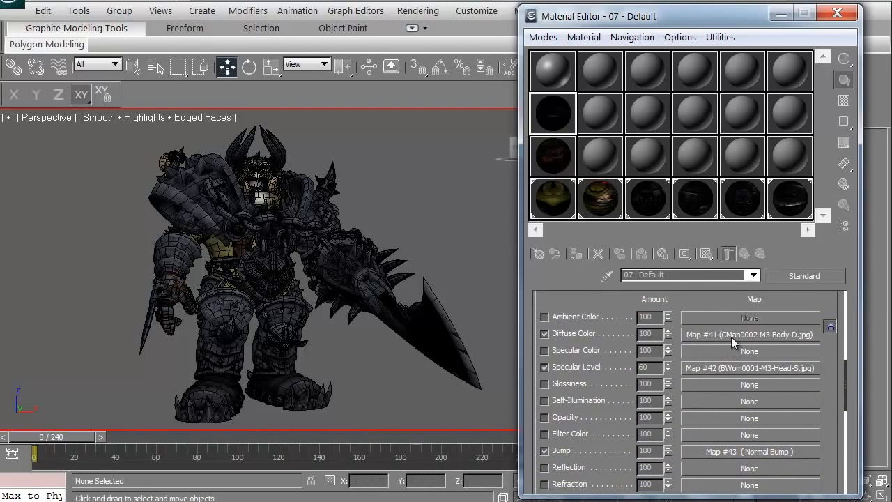
# Scroll down to the Displacement slot and open its map browser
pyautogui.scroll(-3)
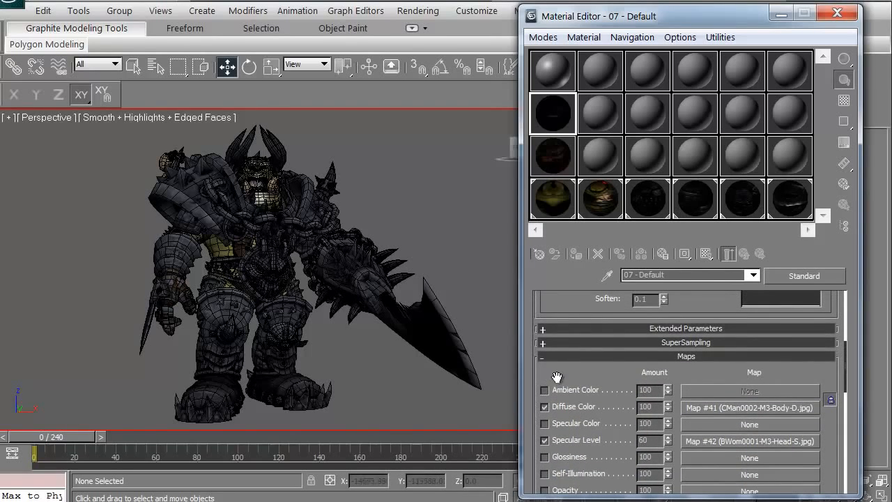
pyautogui.scroll(-3)
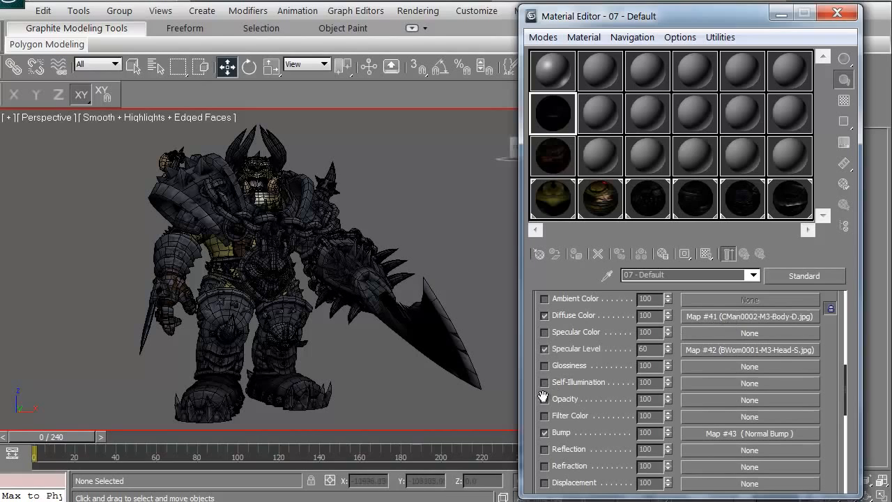
pyautogui.scroll(-3)
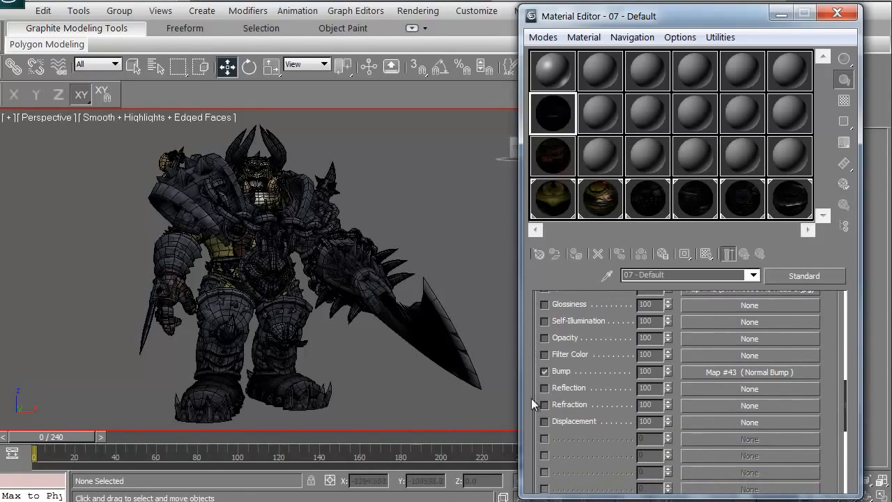
pyautogui.click(544, 420)
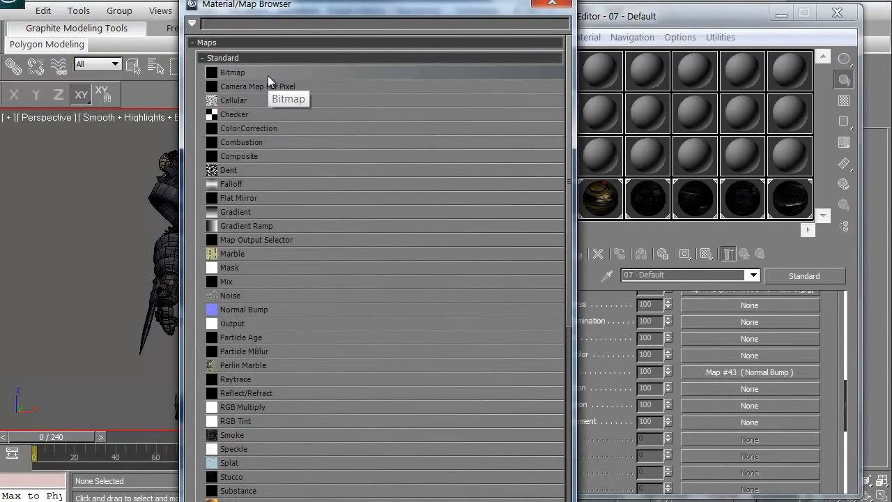
pyautogui.moveTo(375, 24)
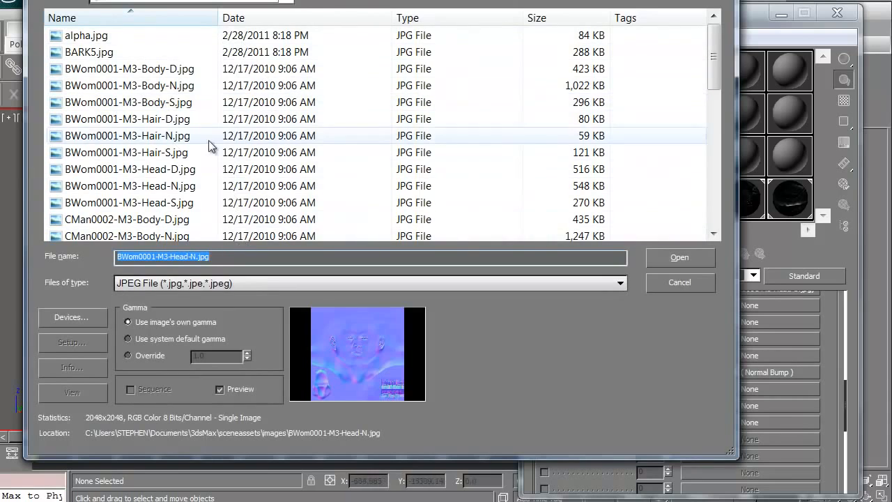
# Load BWom0001-M3-Head-N.jpg as the displacement bitmap (Map #45) and go back up
pyautogui.click(680, 257)
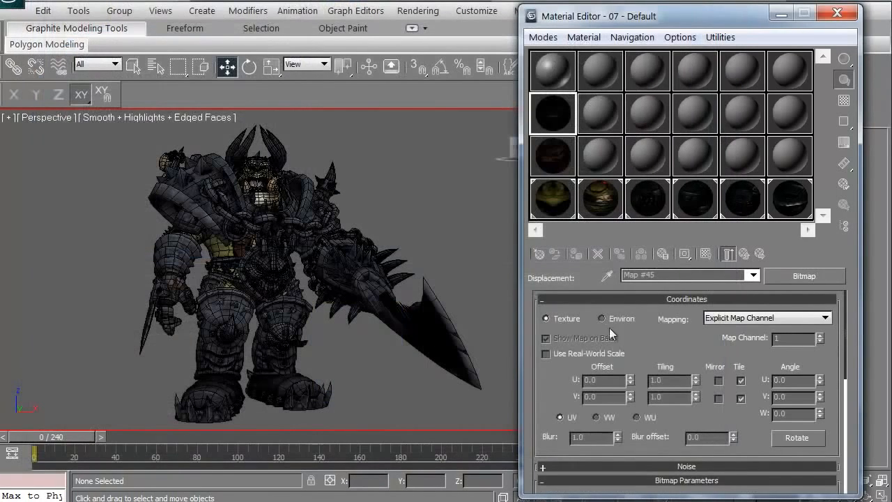
pyautogui.click(744, 254)
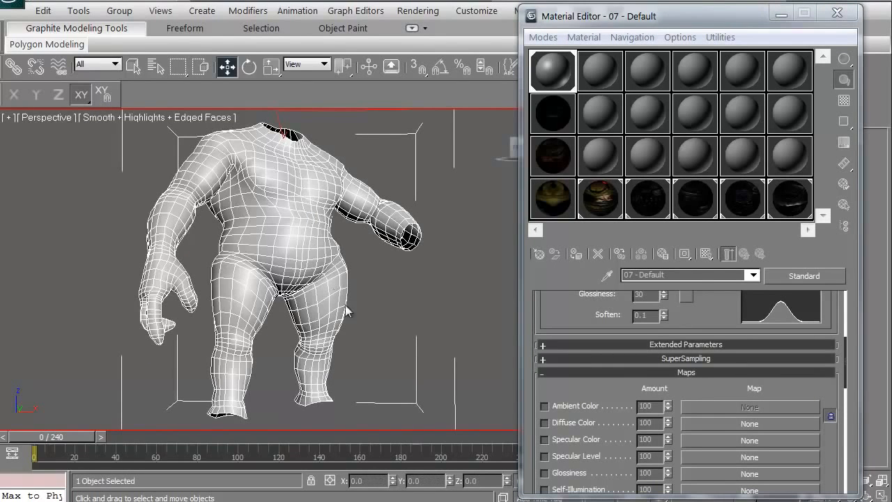
pyautogui.moveTo(477, 212)
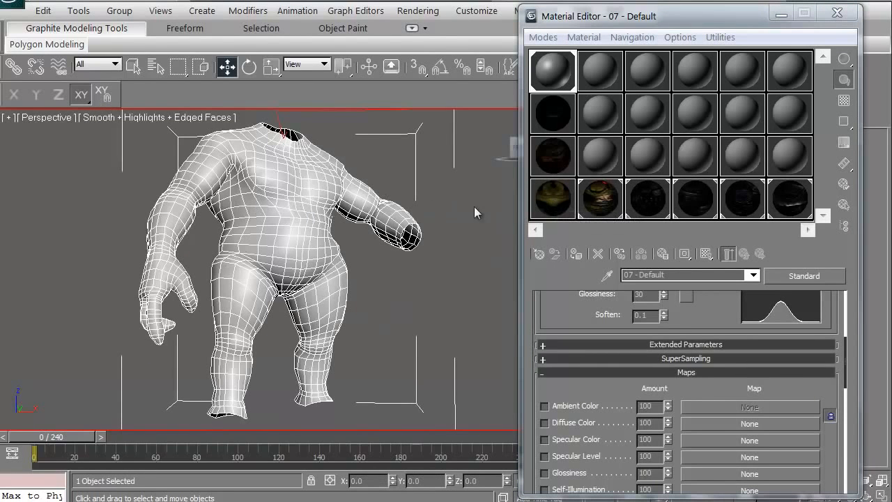
# Make Juggernaut Body the active material and show its textures in the viewport
pyautogui.click(552, 199)
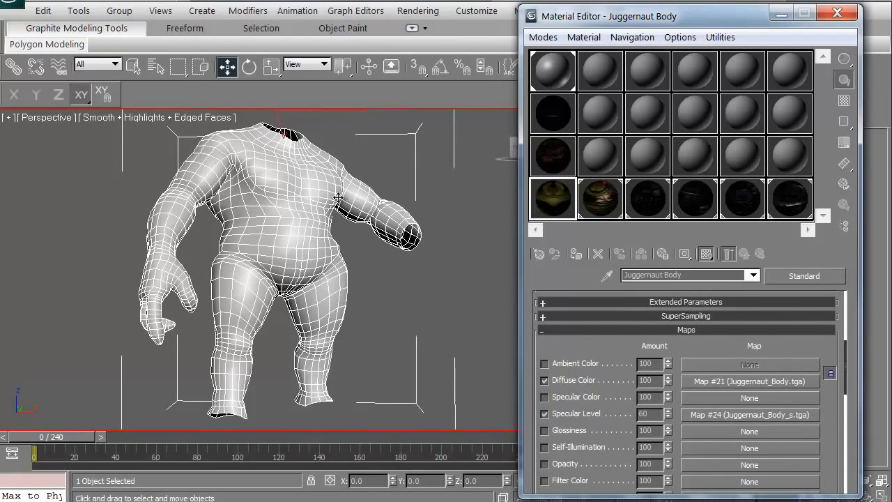
pyautogui.moveTo(576, 254)
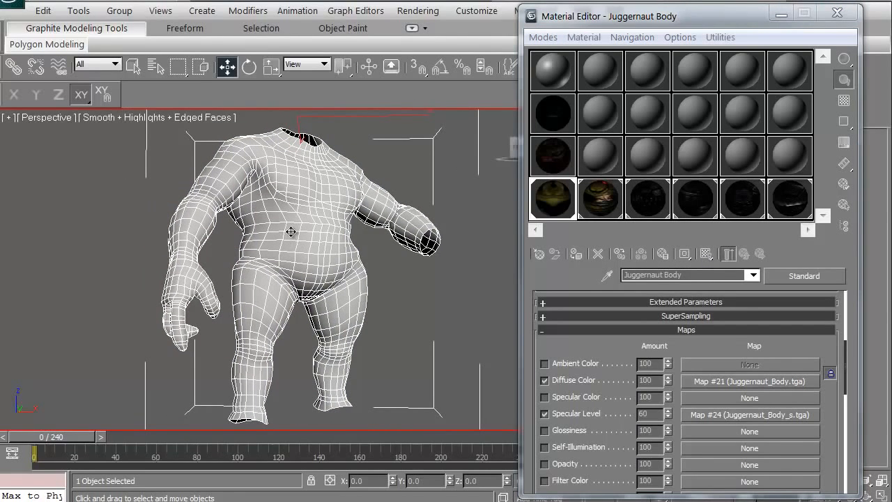
pyautogui.moveTo(332, 175)
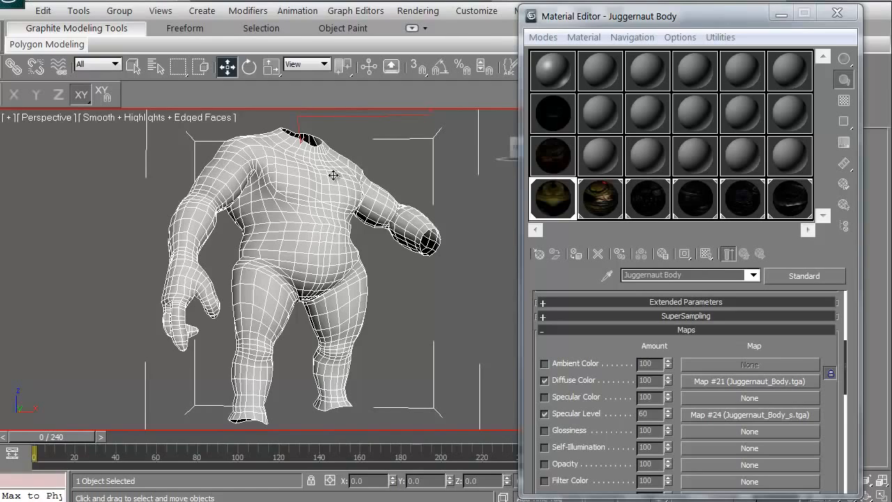
pyautogui.moveTo(706, 254)
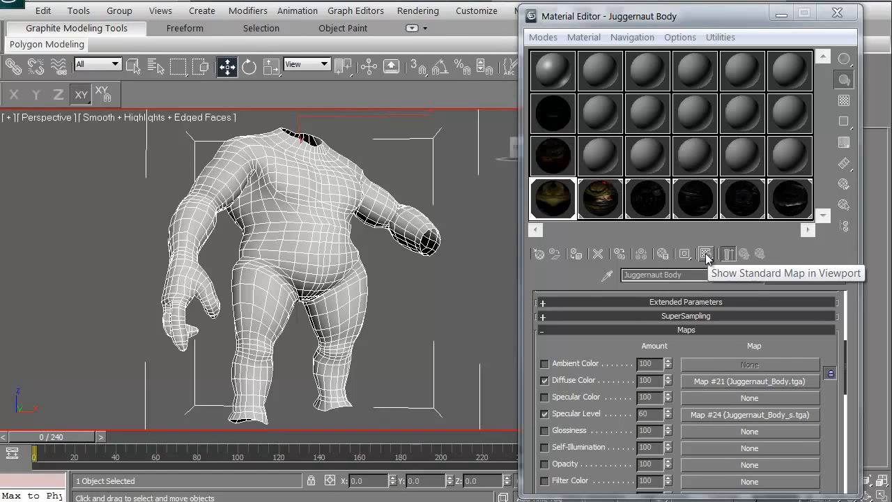
pyautogui.click(706, 254)
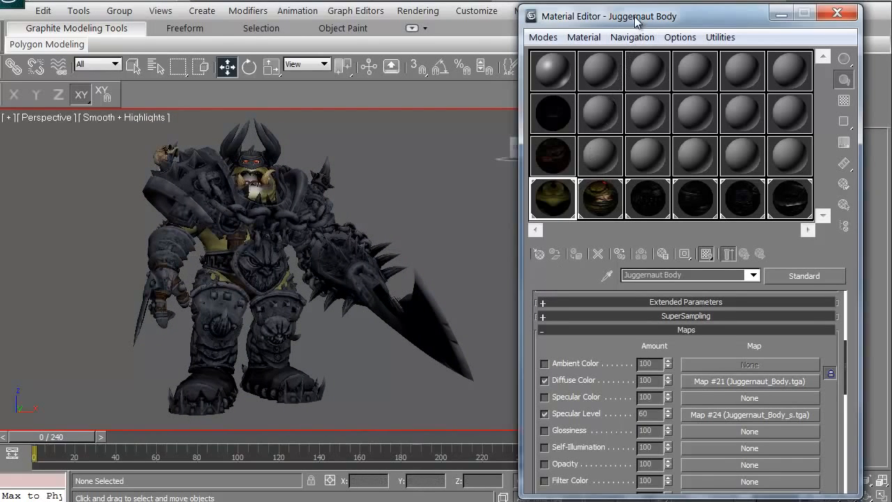
pyautogui.moveTo(606, 16); pyautogui.dragTo(556, 3)
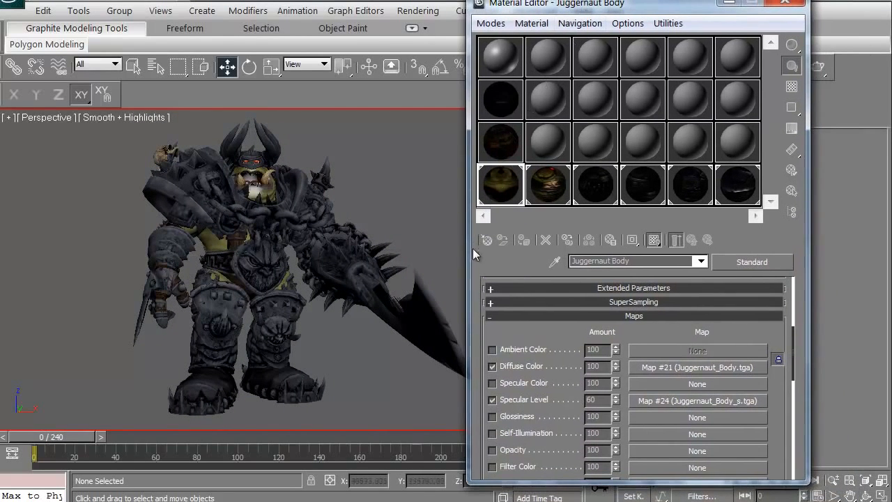
pyautogui.moveTo(781, 242)
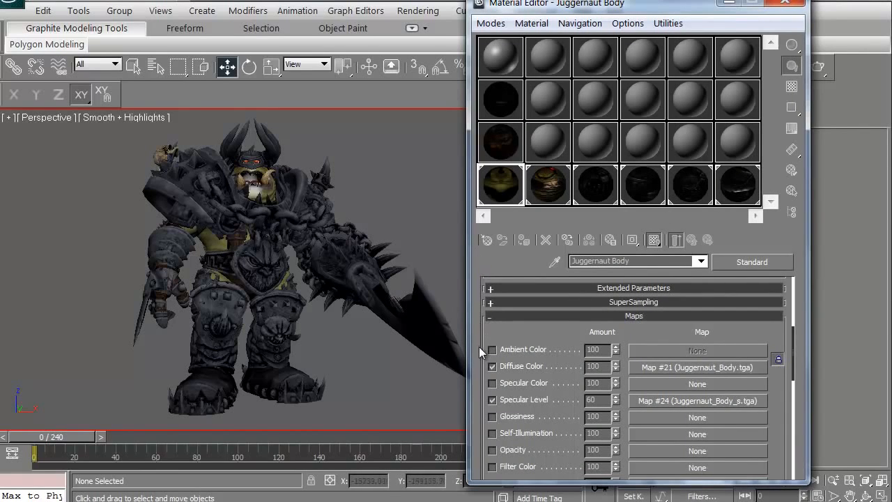
pyautogui.scroll(-3)
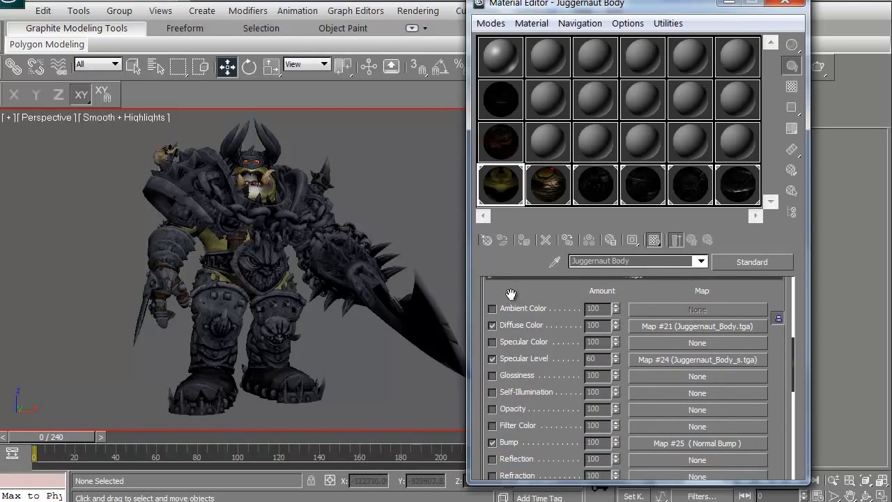
pyautogui.moveTo(531, 360)
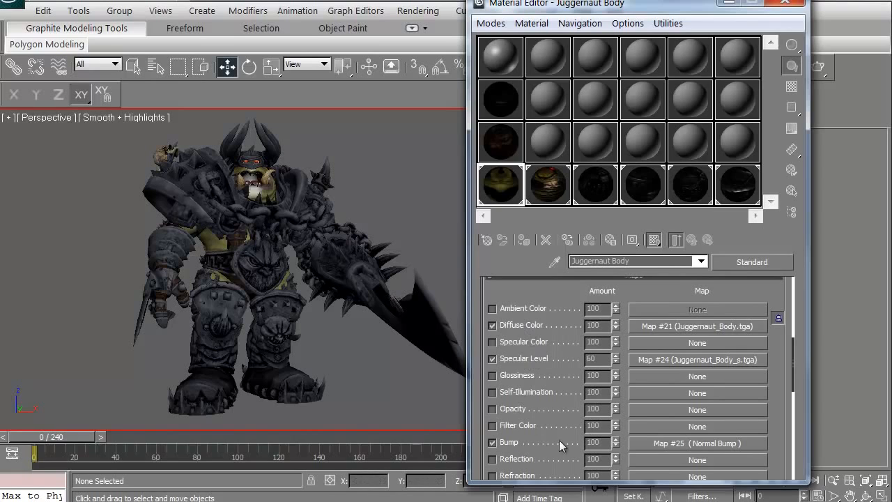
pyautogui.moveTo(791, 241)
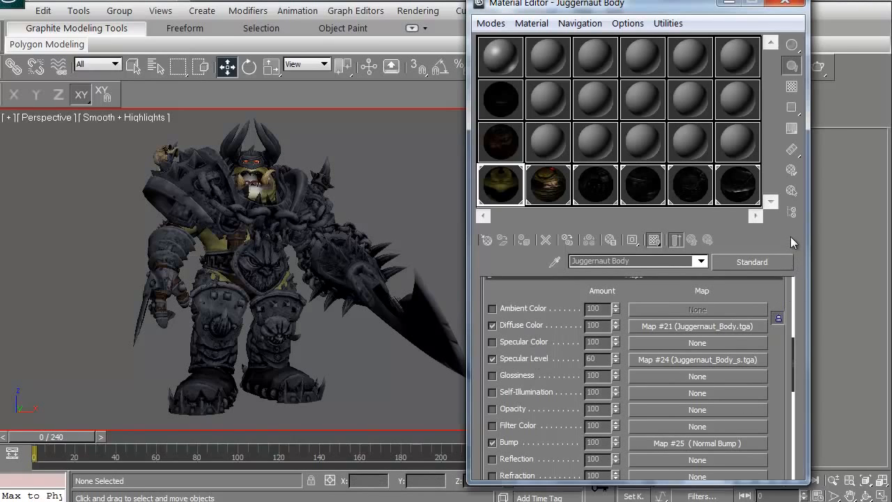
pyautogui.moveTo(357, 243)
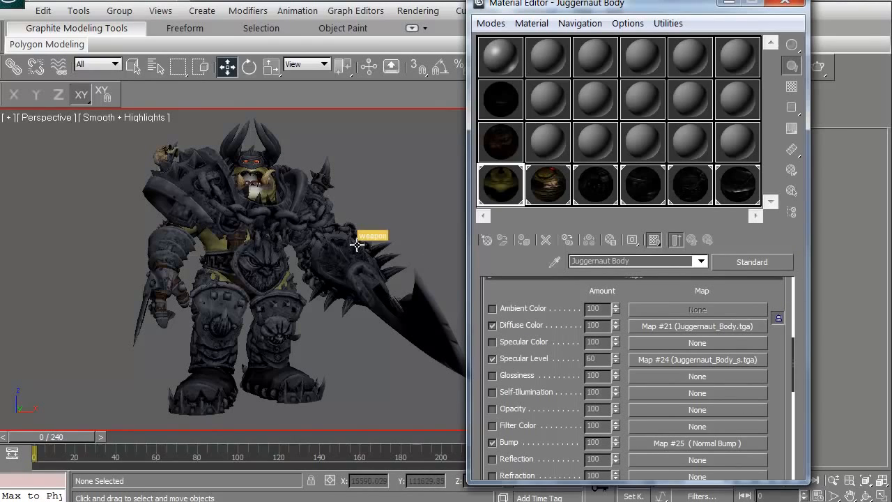